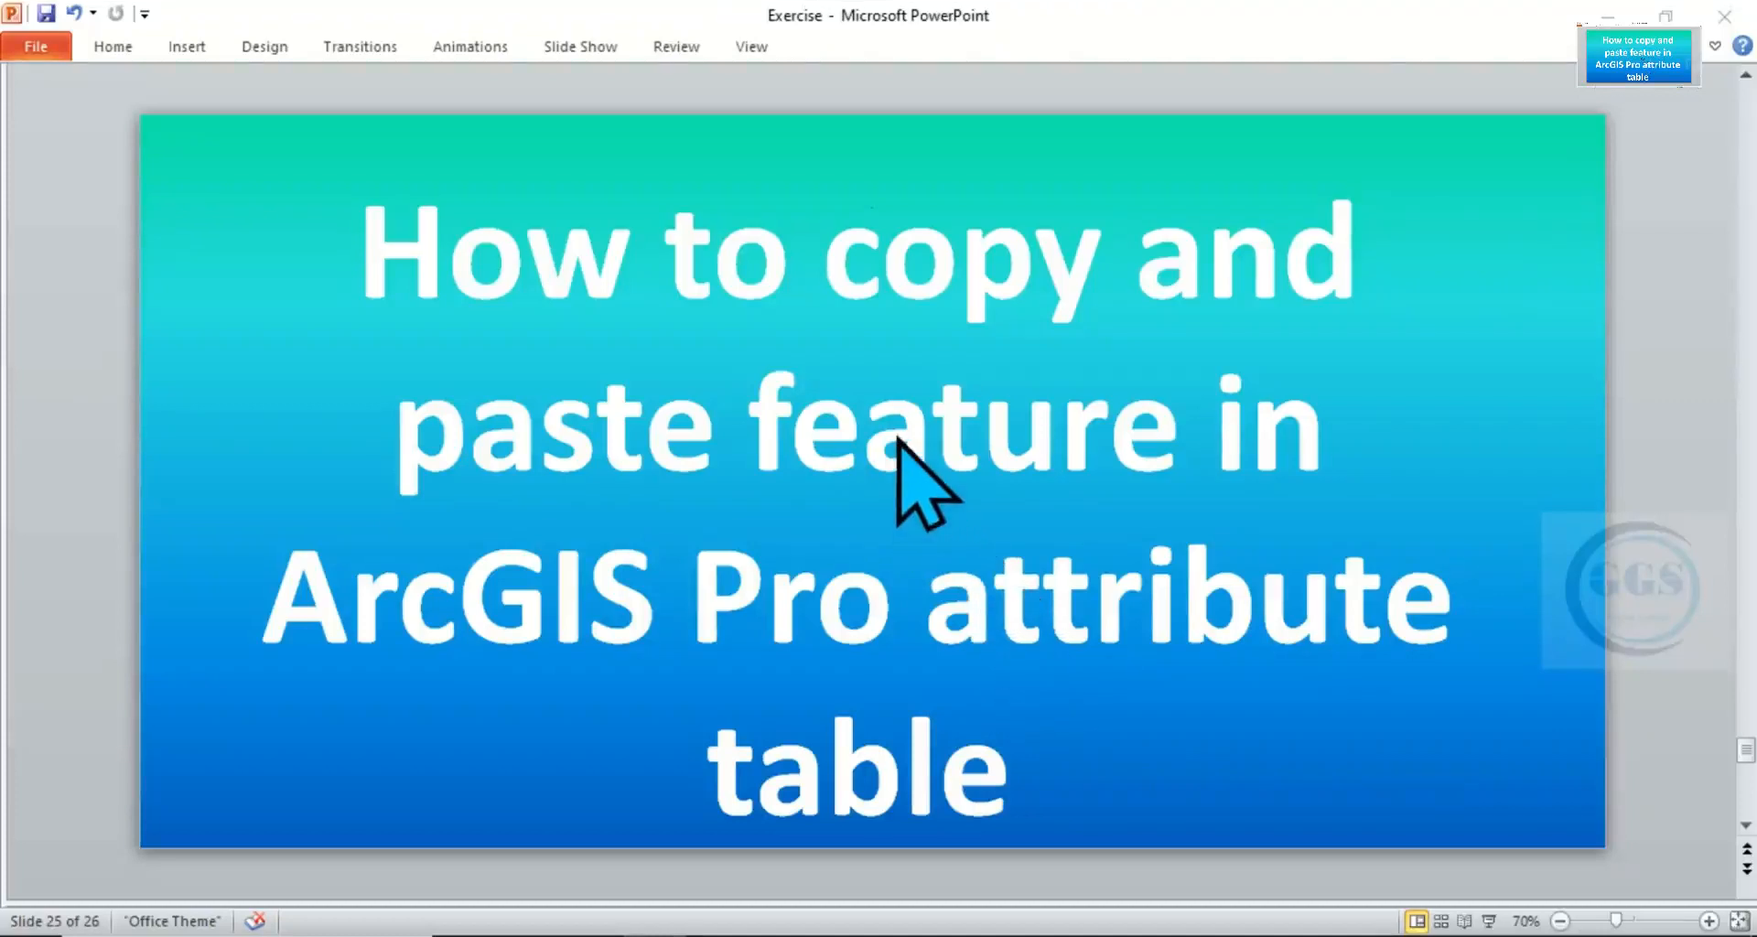
mouse_move(676, 370)
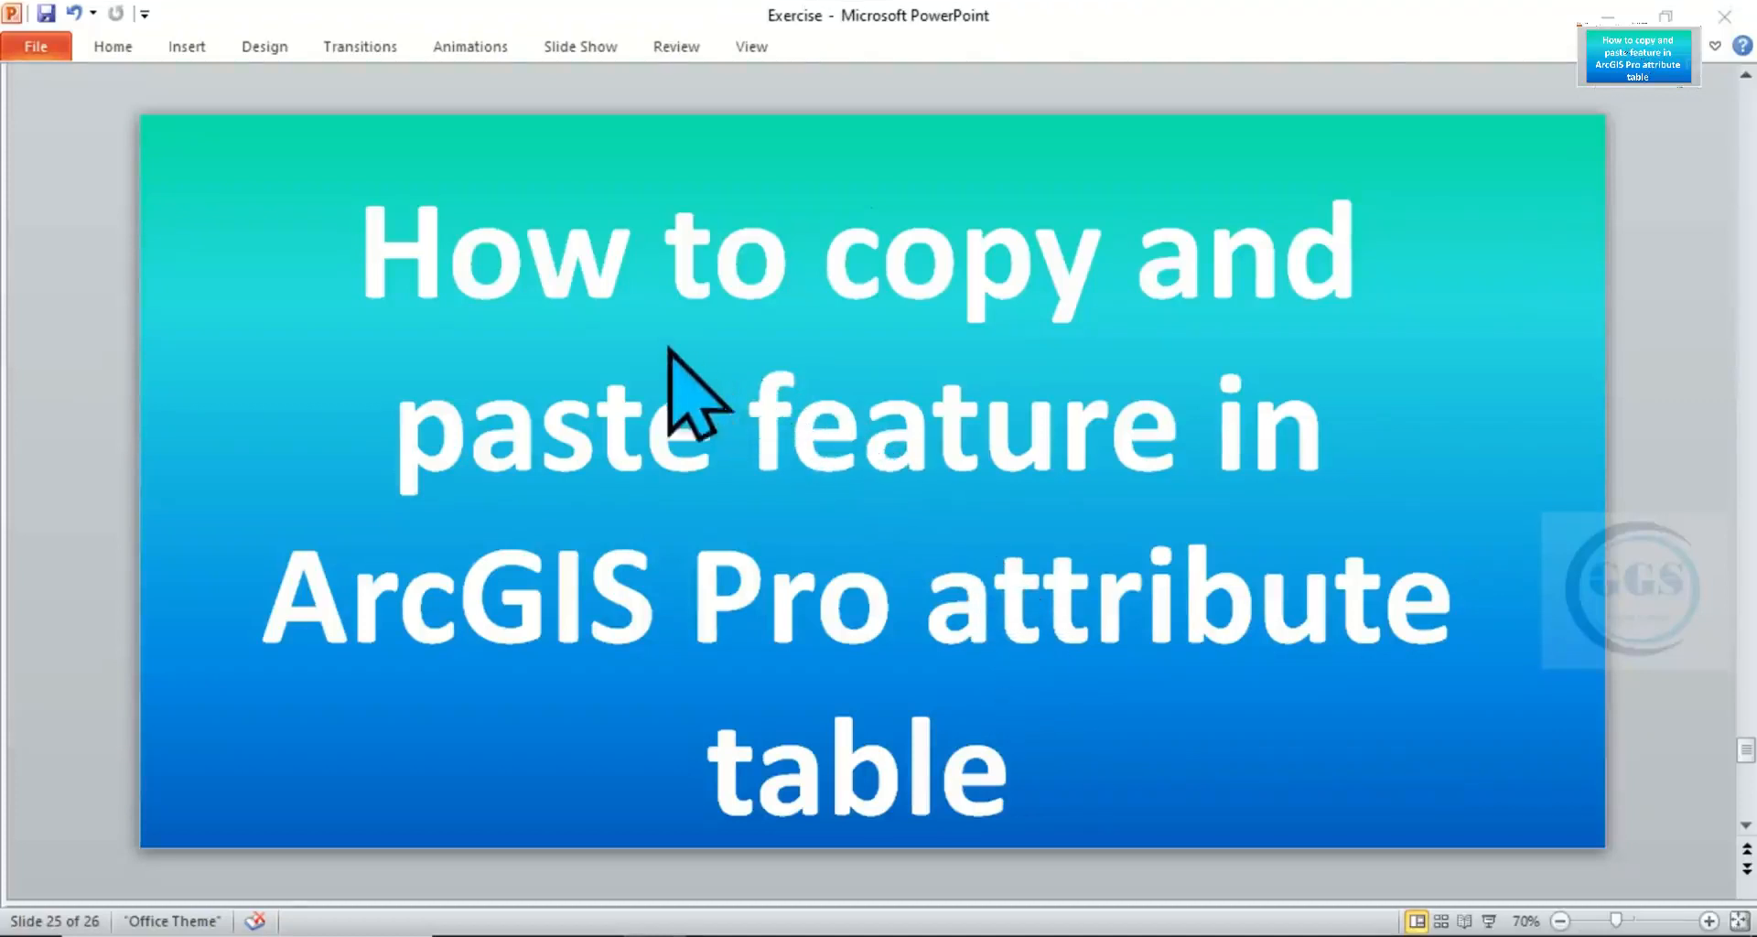
mouse_move(863, 322)
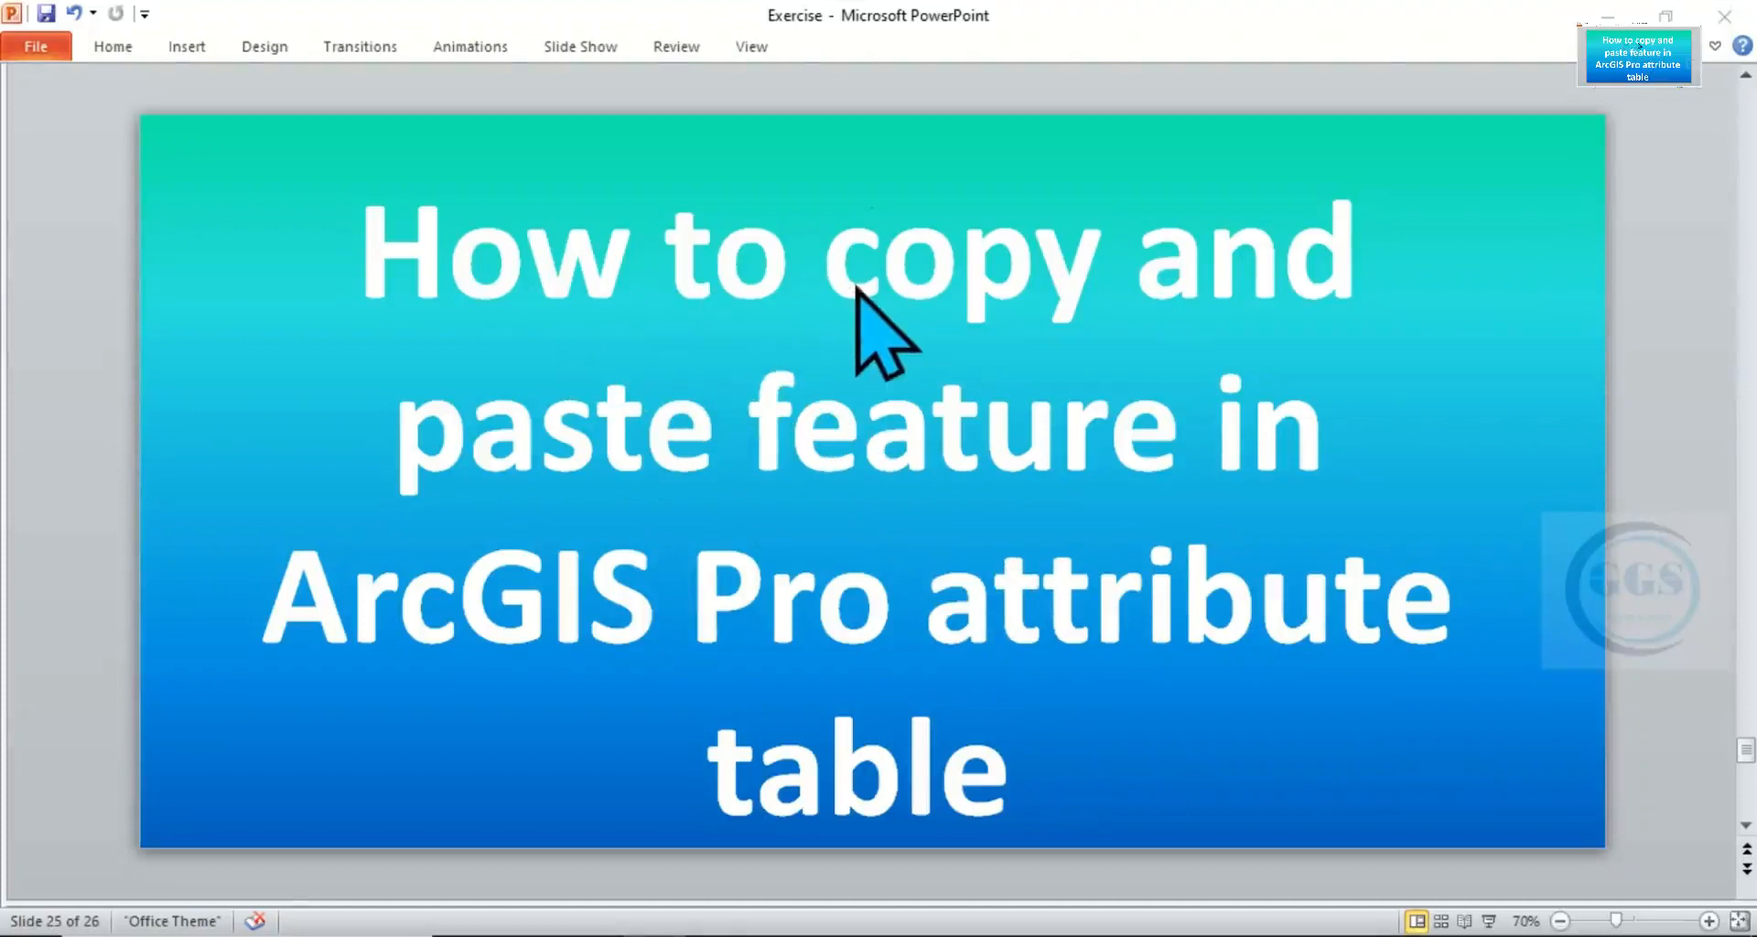
mouse_move(753, 658)
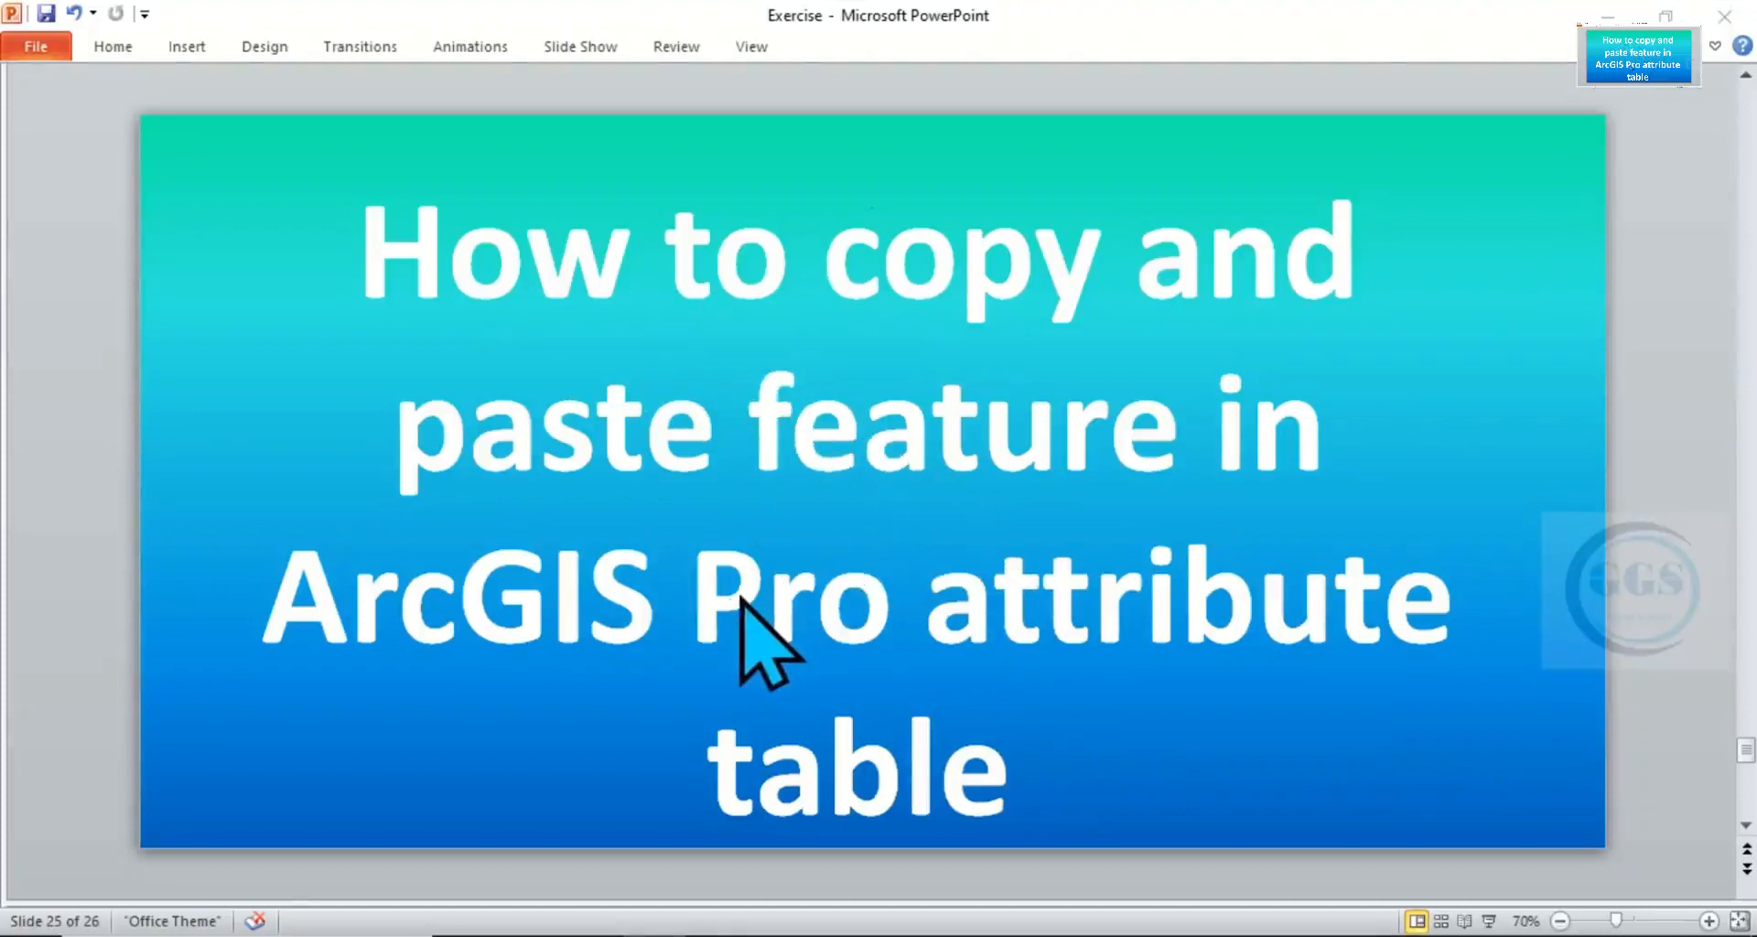
mouse_move(1182, 594)
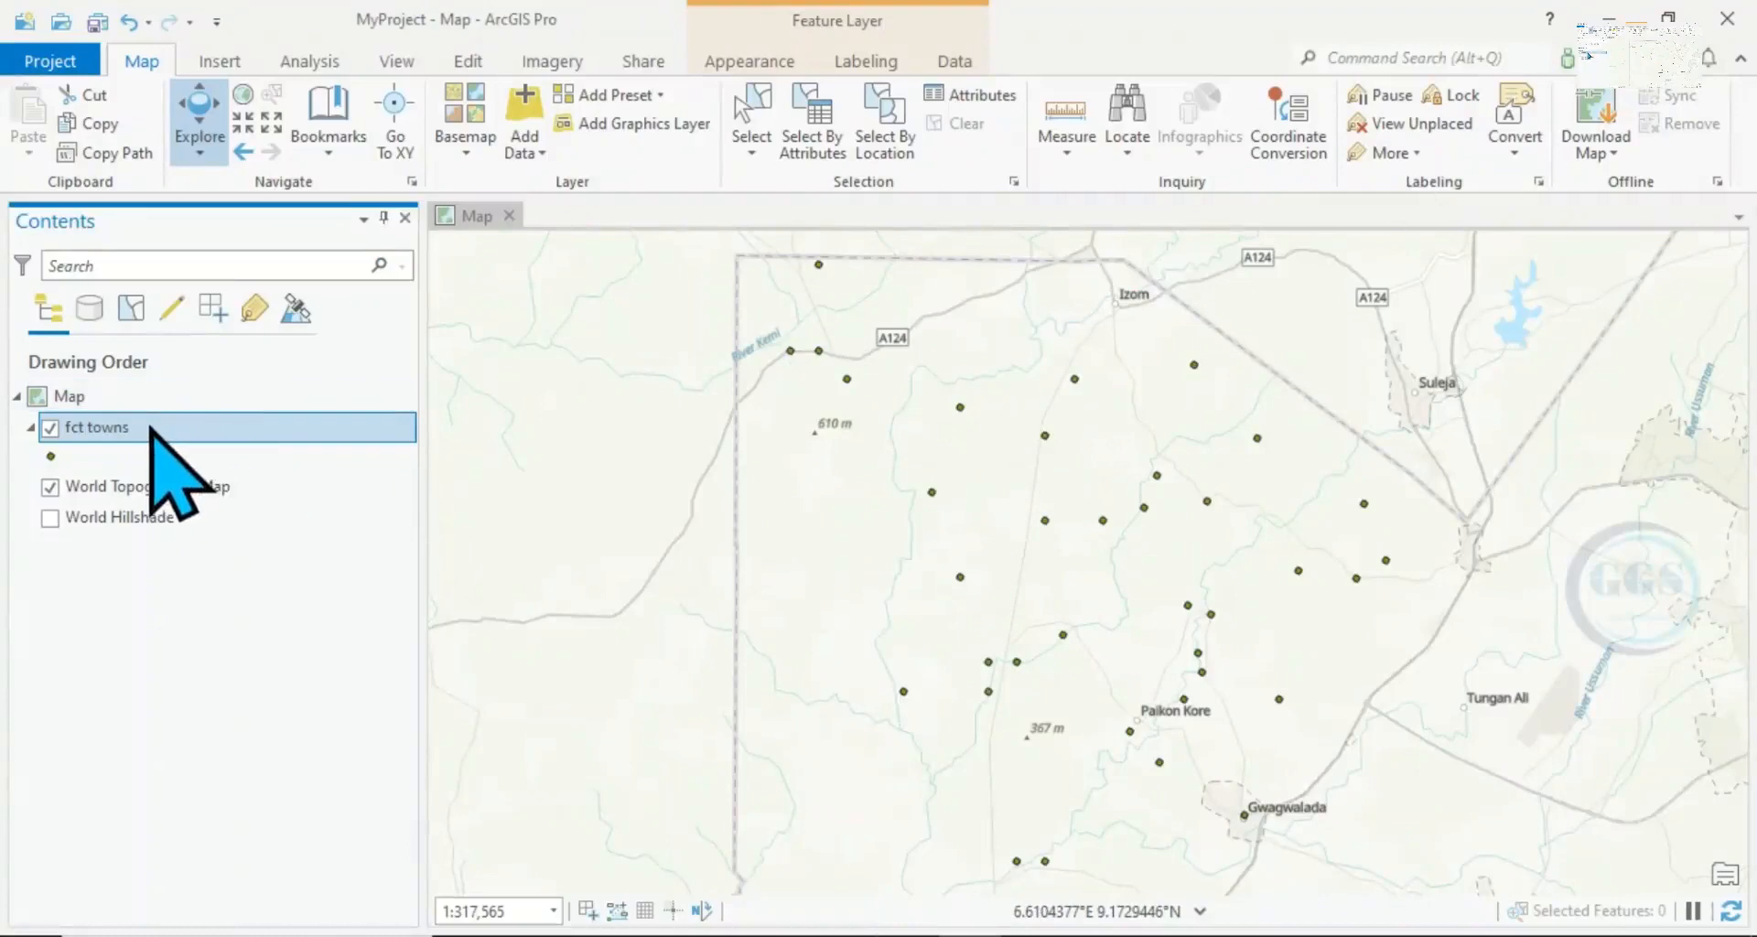
- Open the attribute table for the fct towns layer from its context menu
right_click(96, 427)
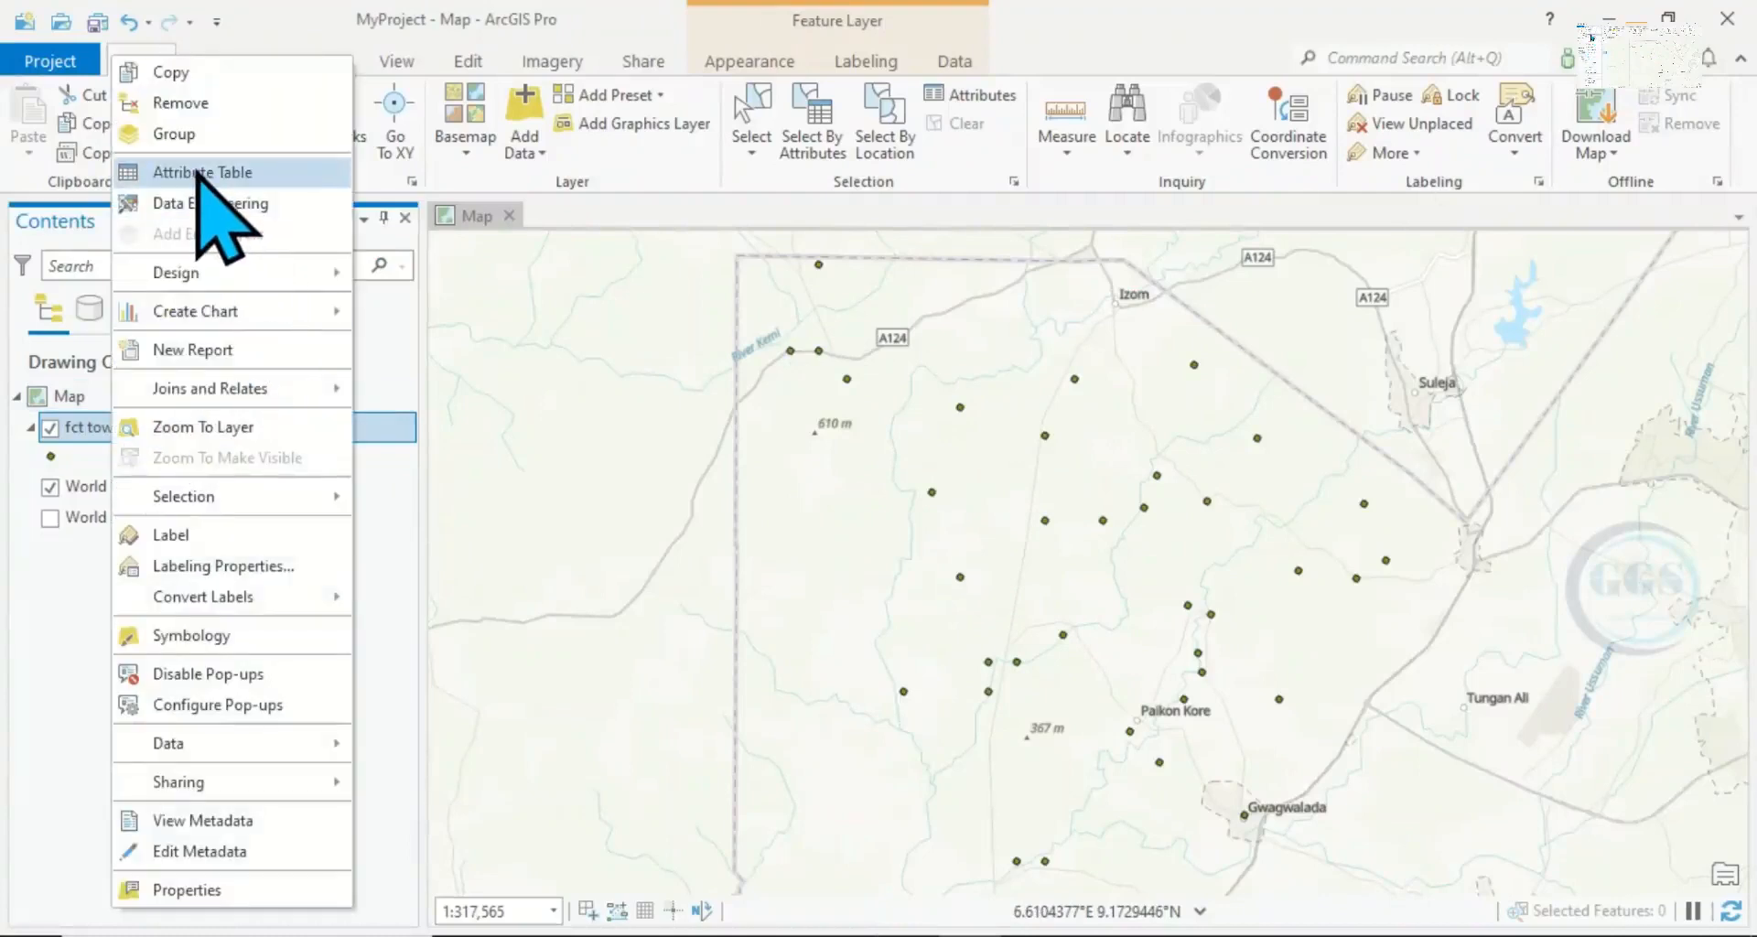
left_click(203, 172)
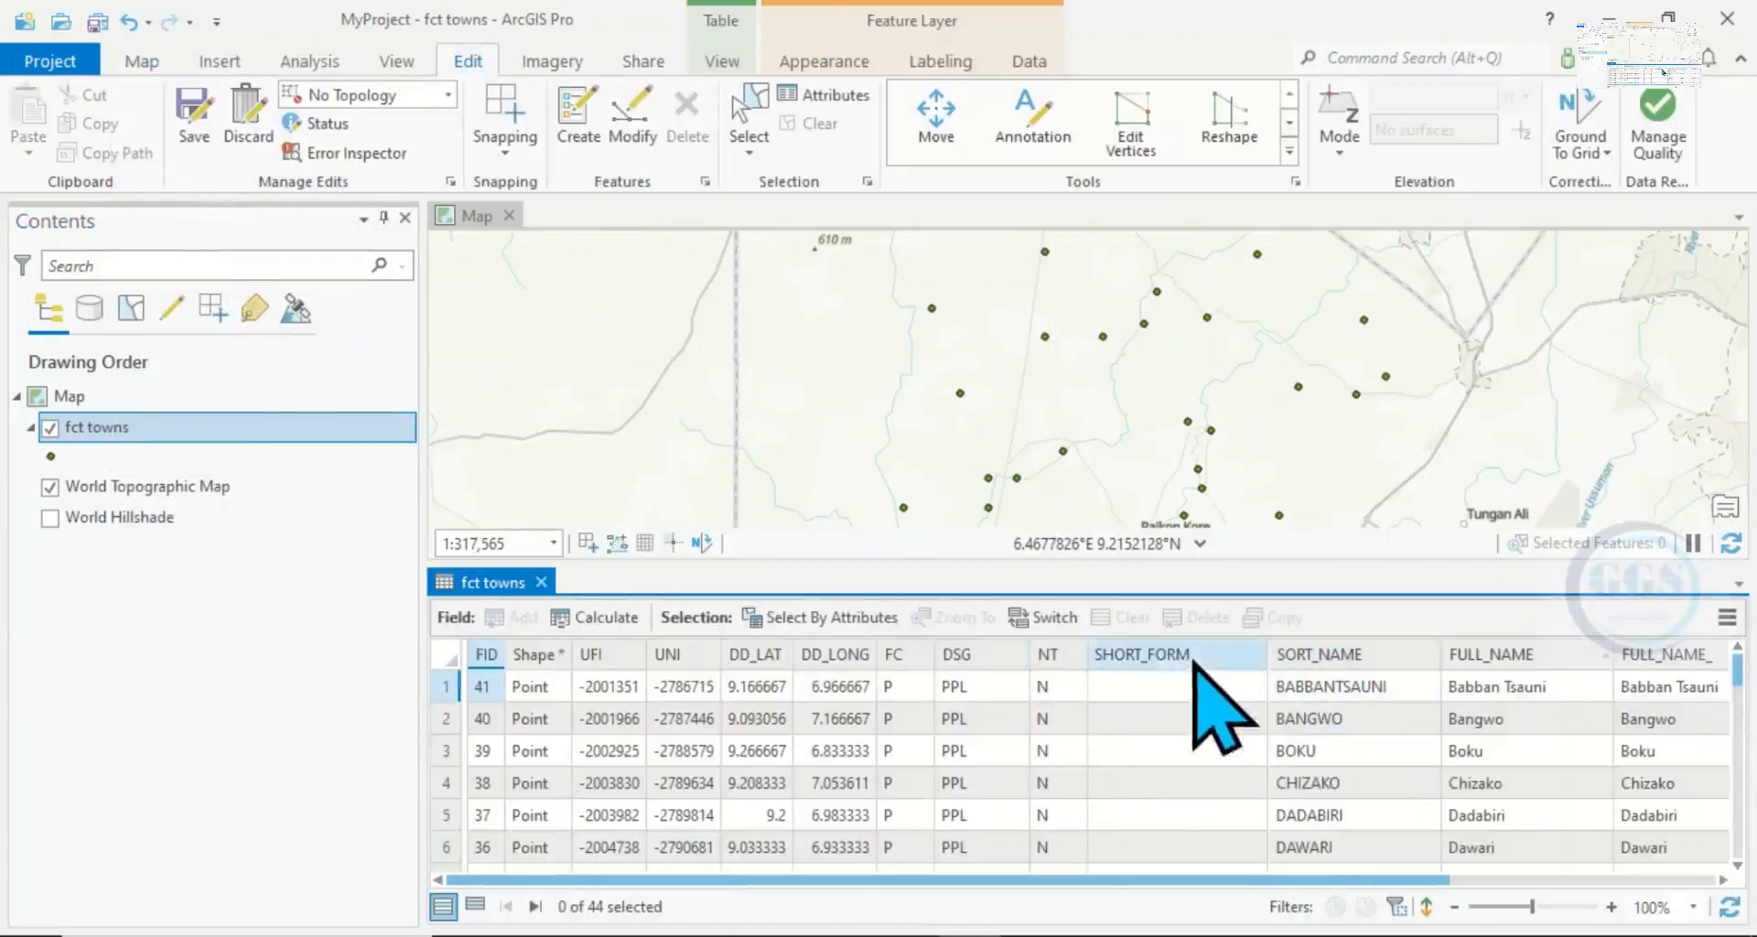
mouse_move(1559, 750)
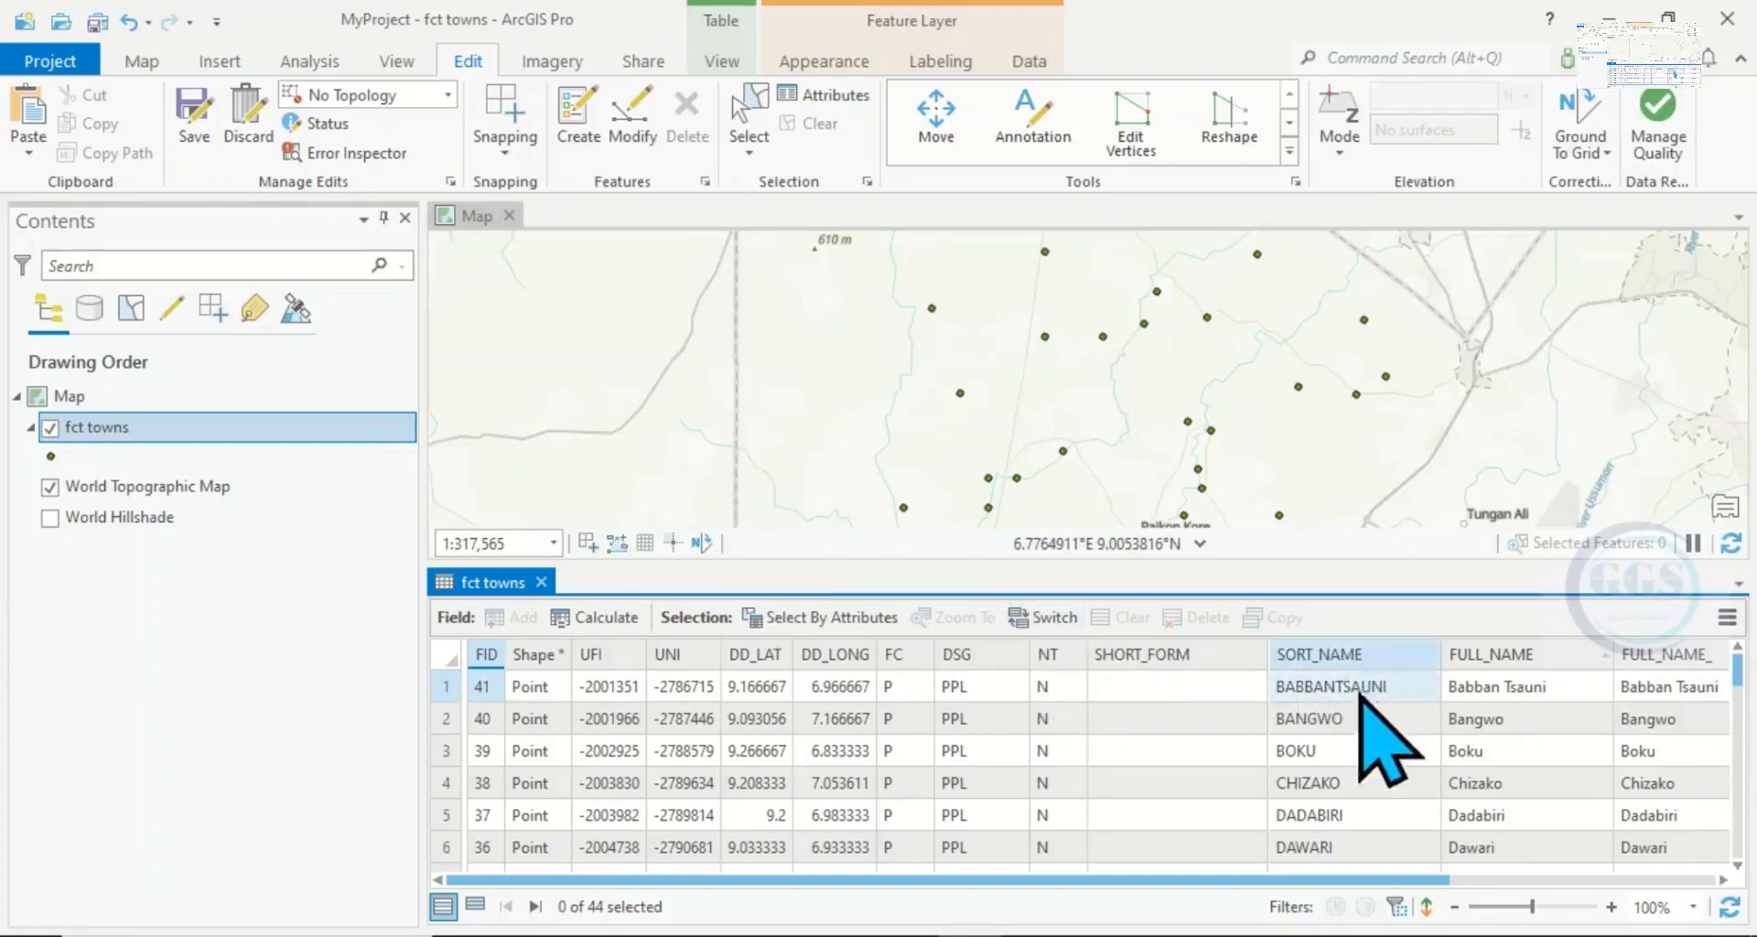
mouse_move(451, 716)
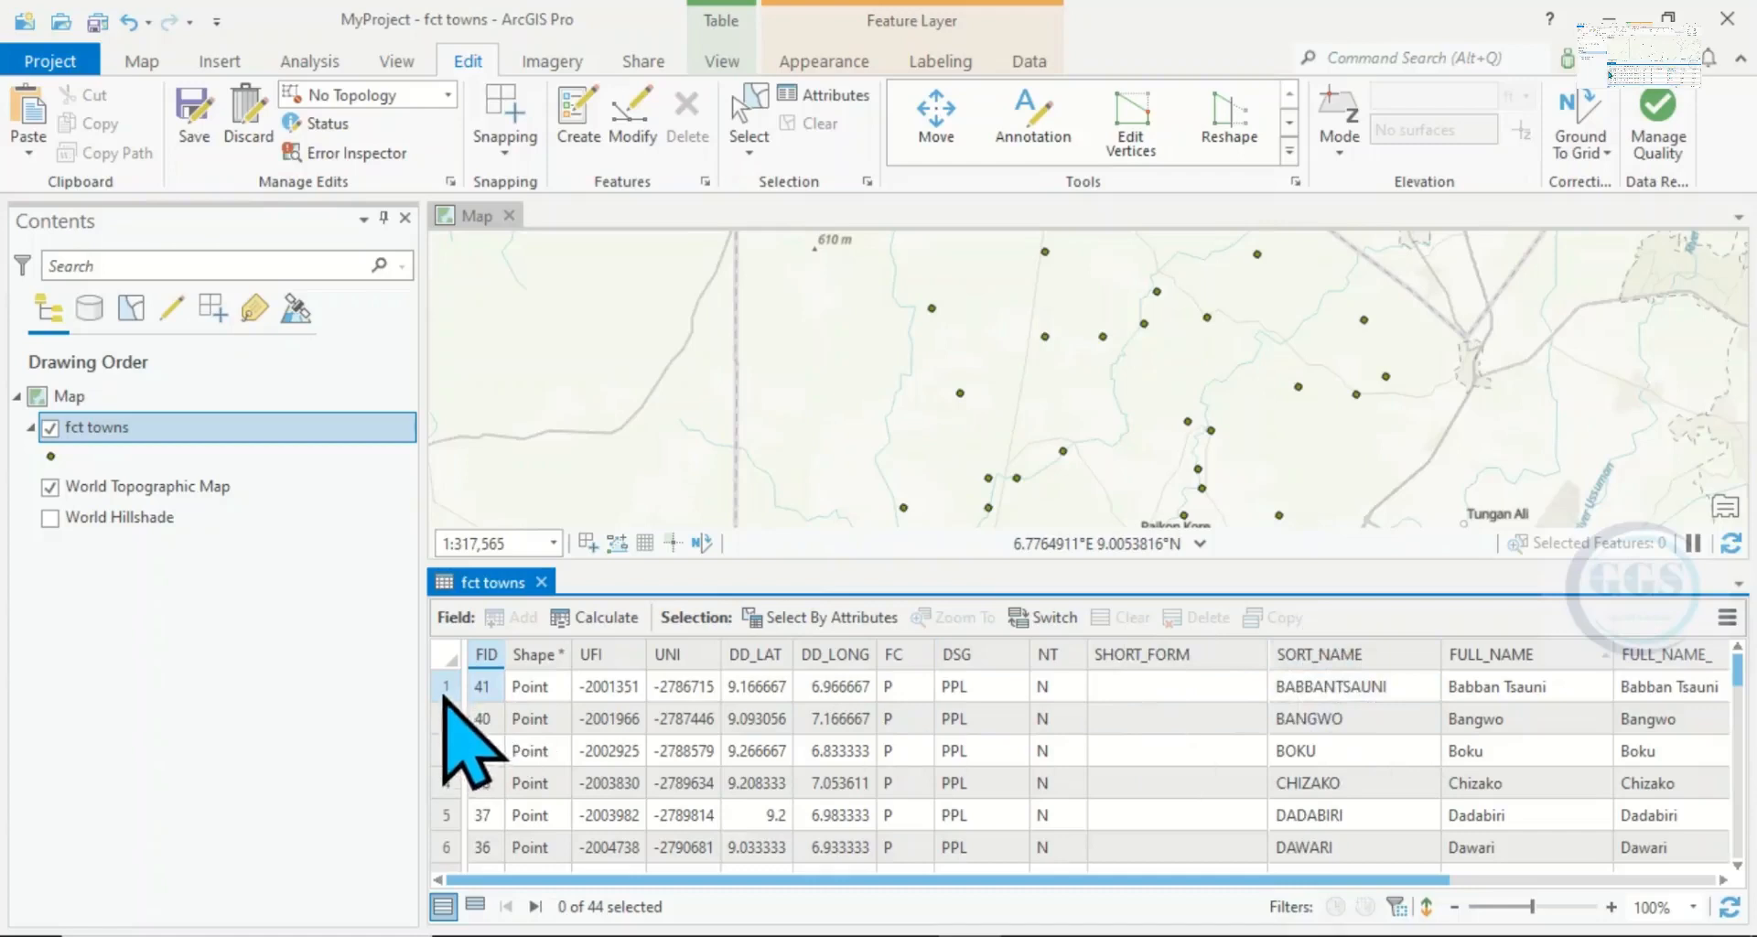
- Select the Babban Tsauni record and zoom the map to it
left_click(446, 686)
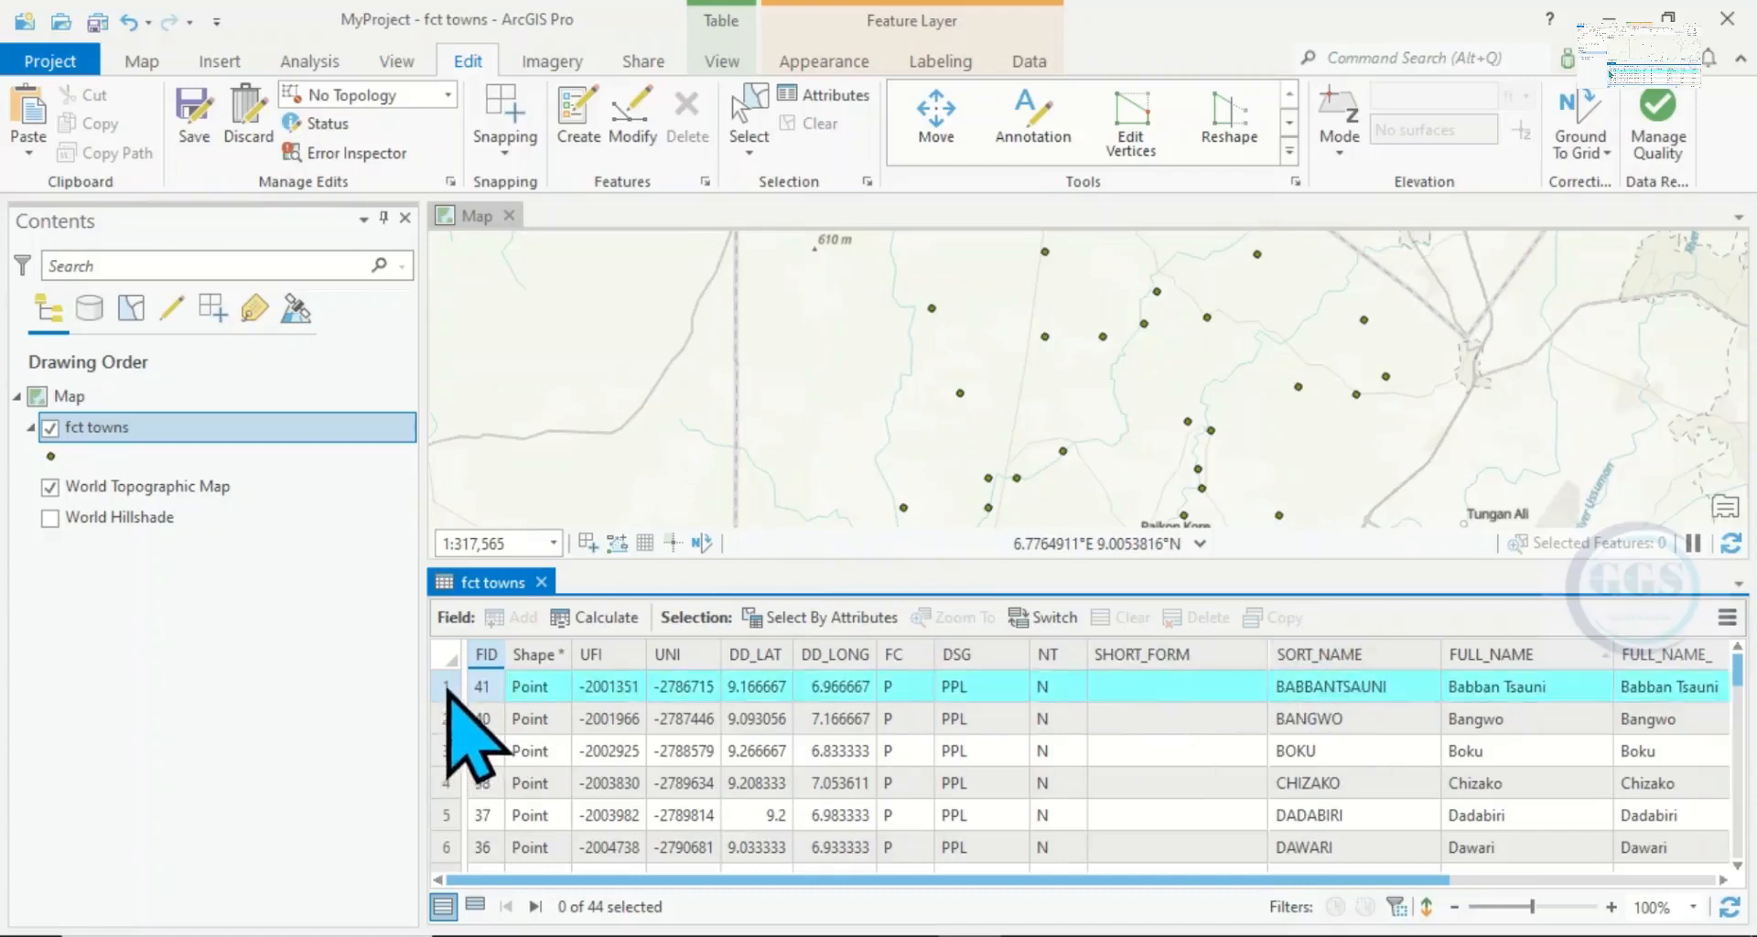
left_click(446, 687)
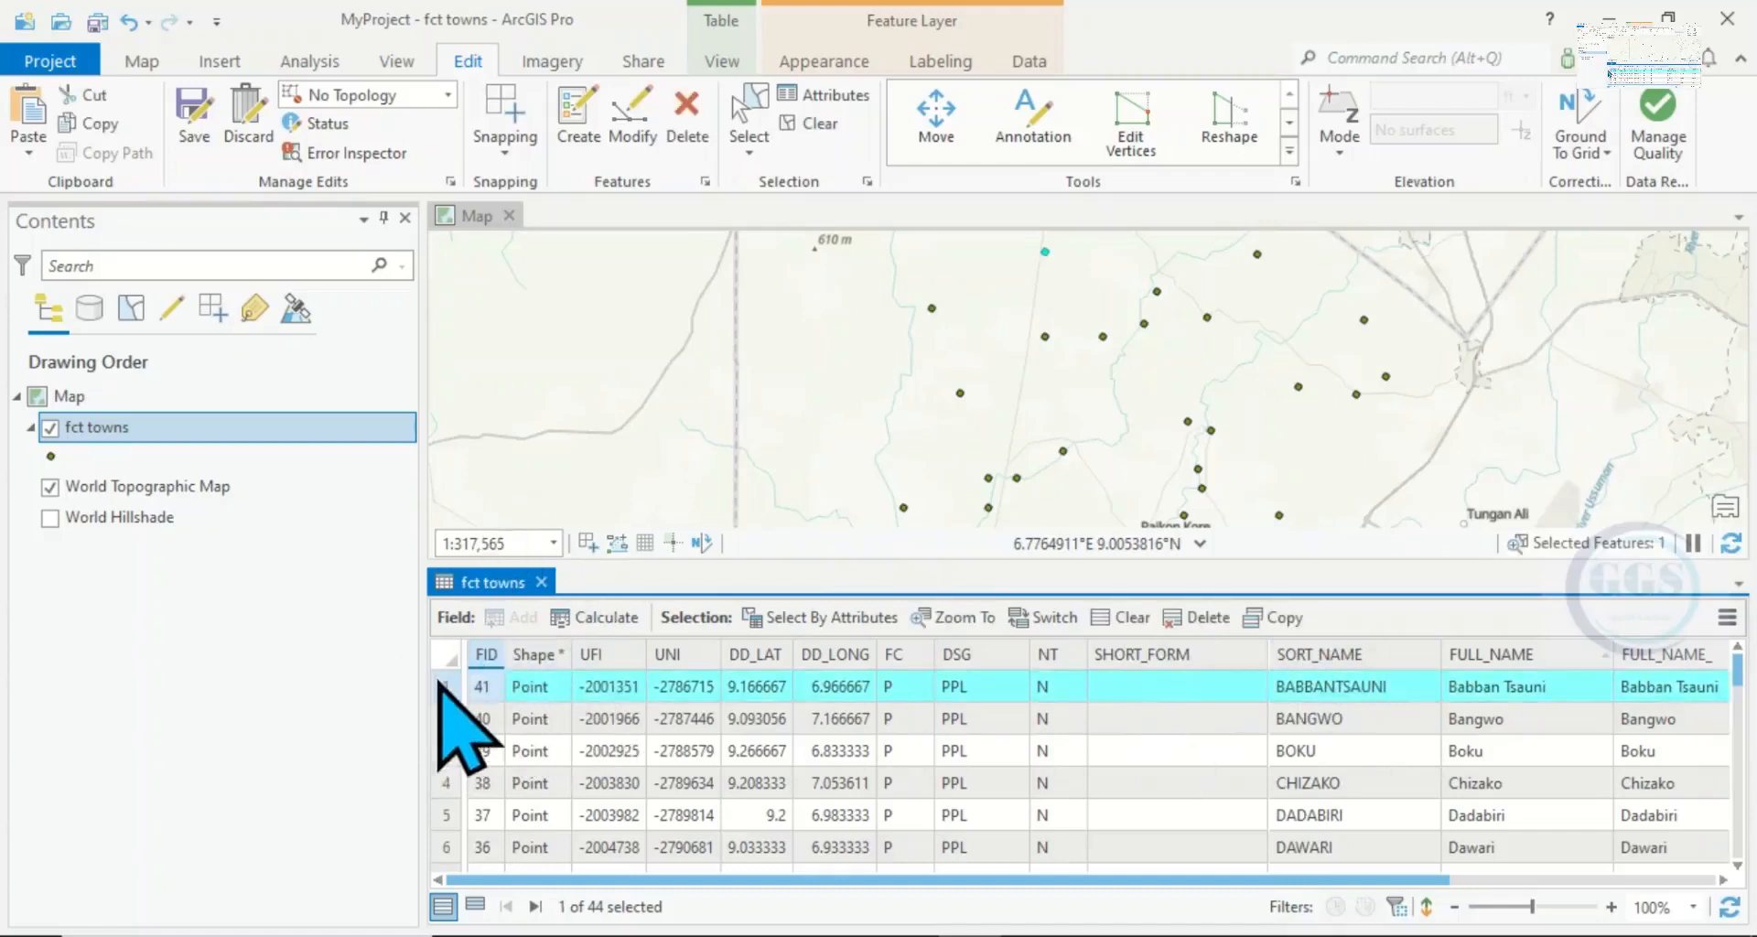
right_click(454, 686)
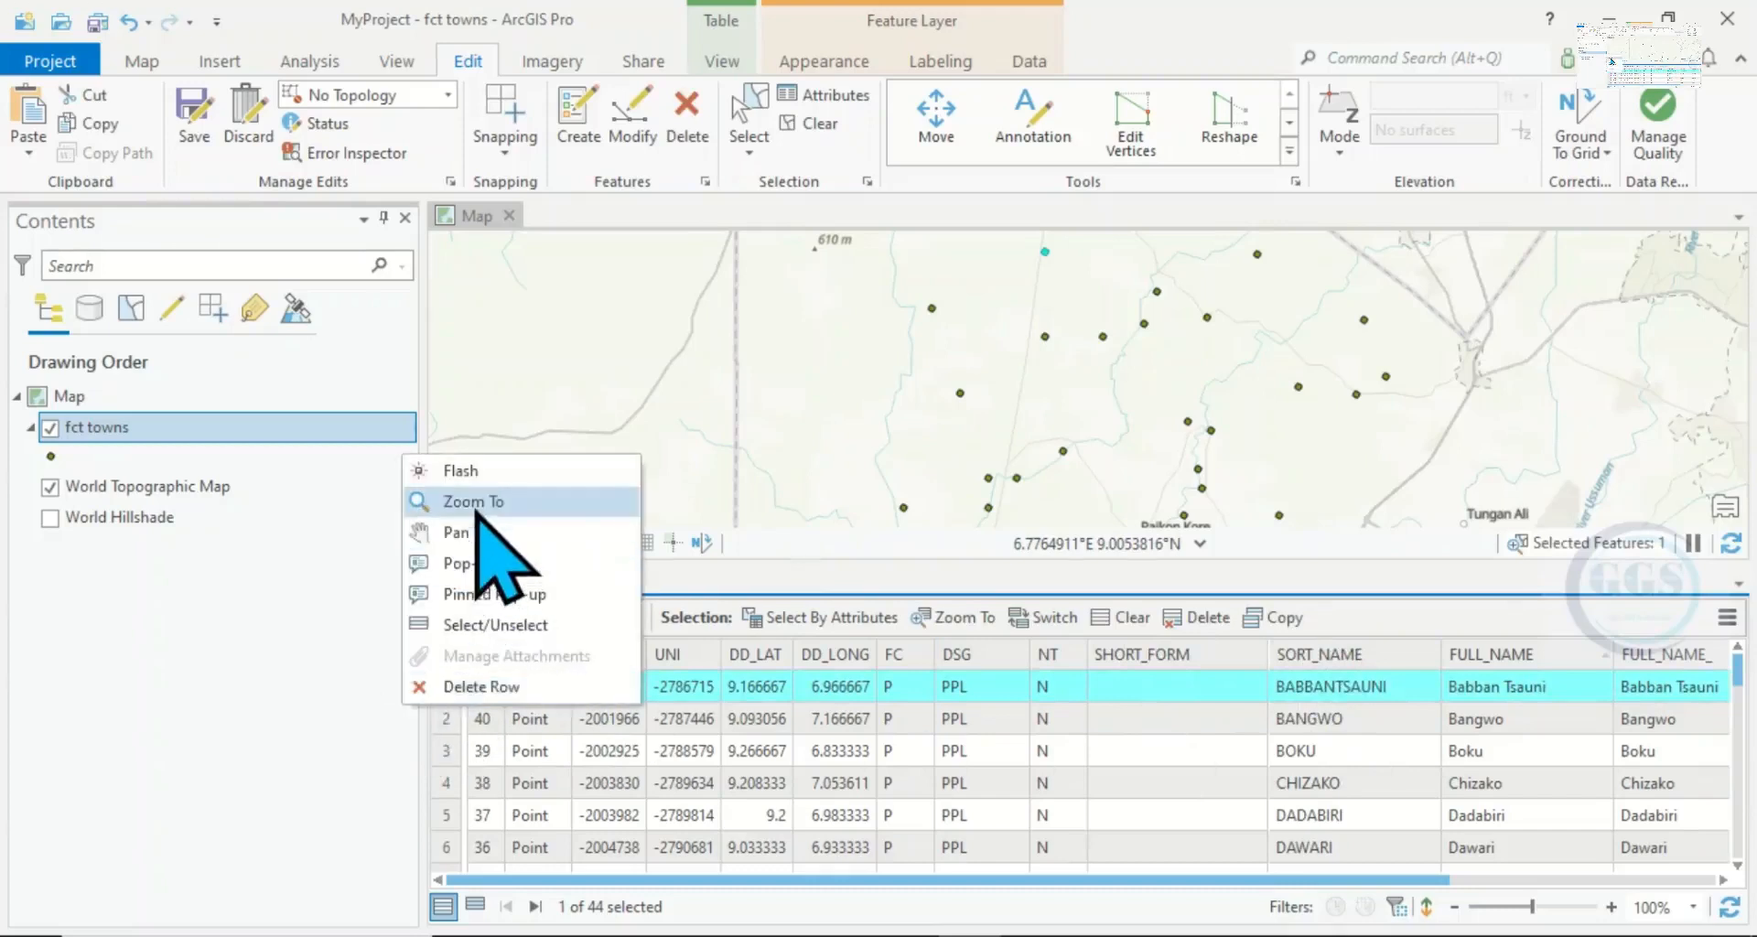
left_click(473, 501)
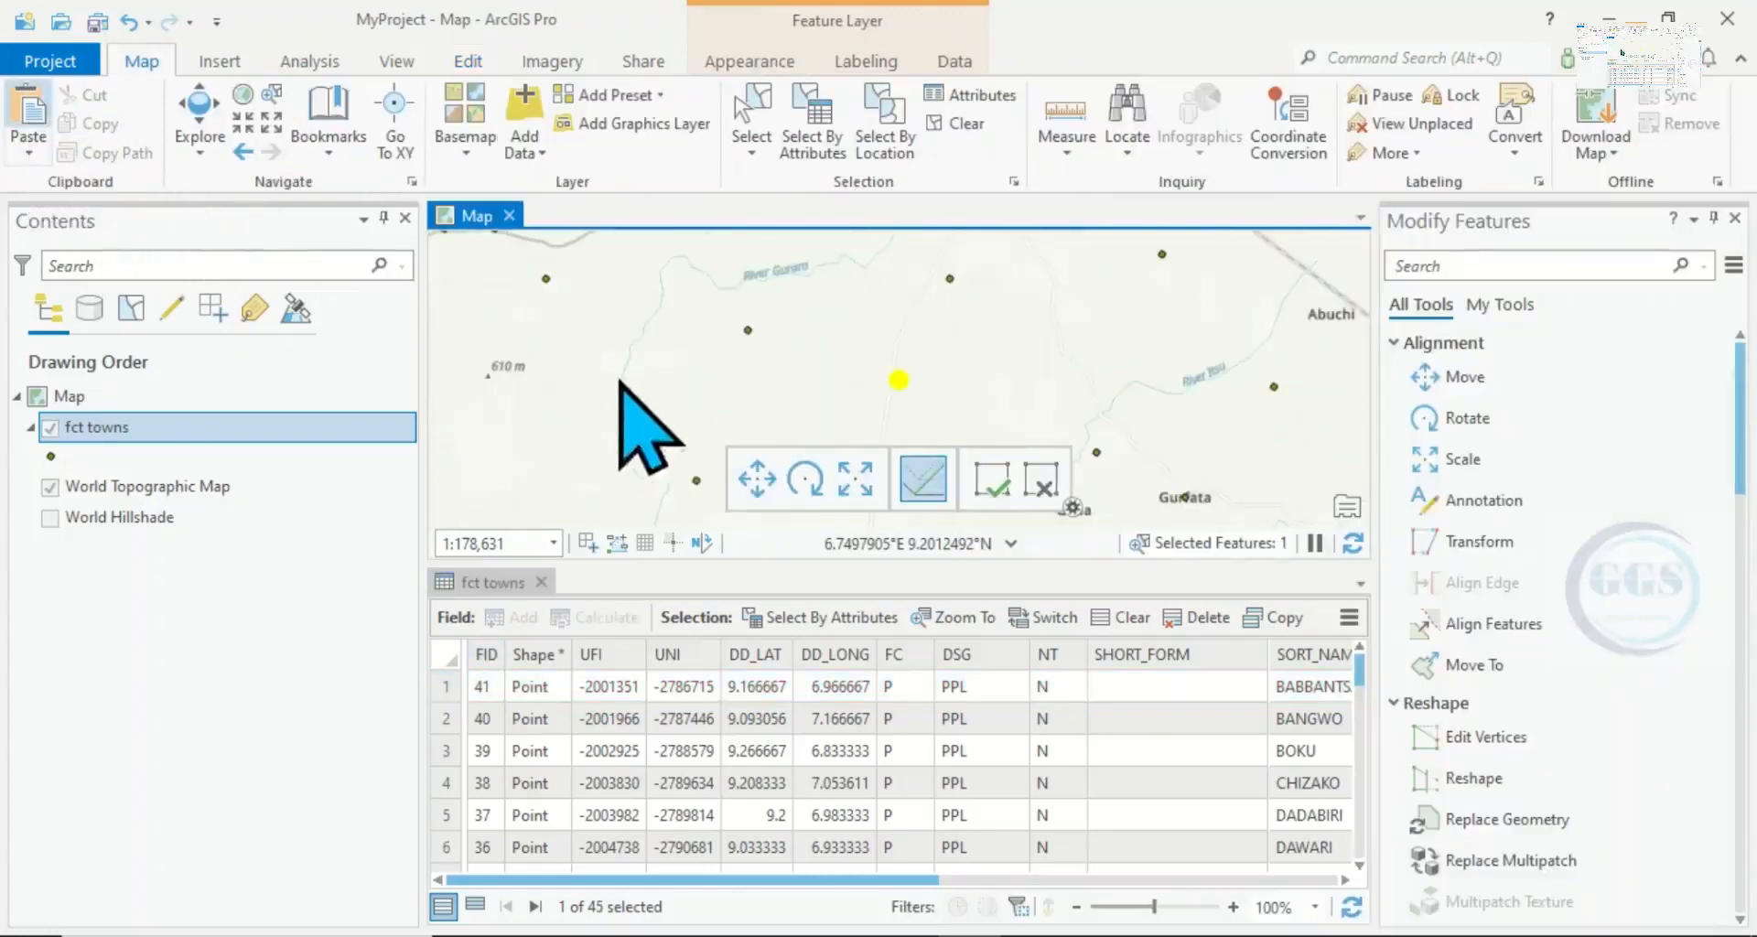
- Activate the Move tool for the pasted Babban Tsauni copy
left_click(1447, 376)
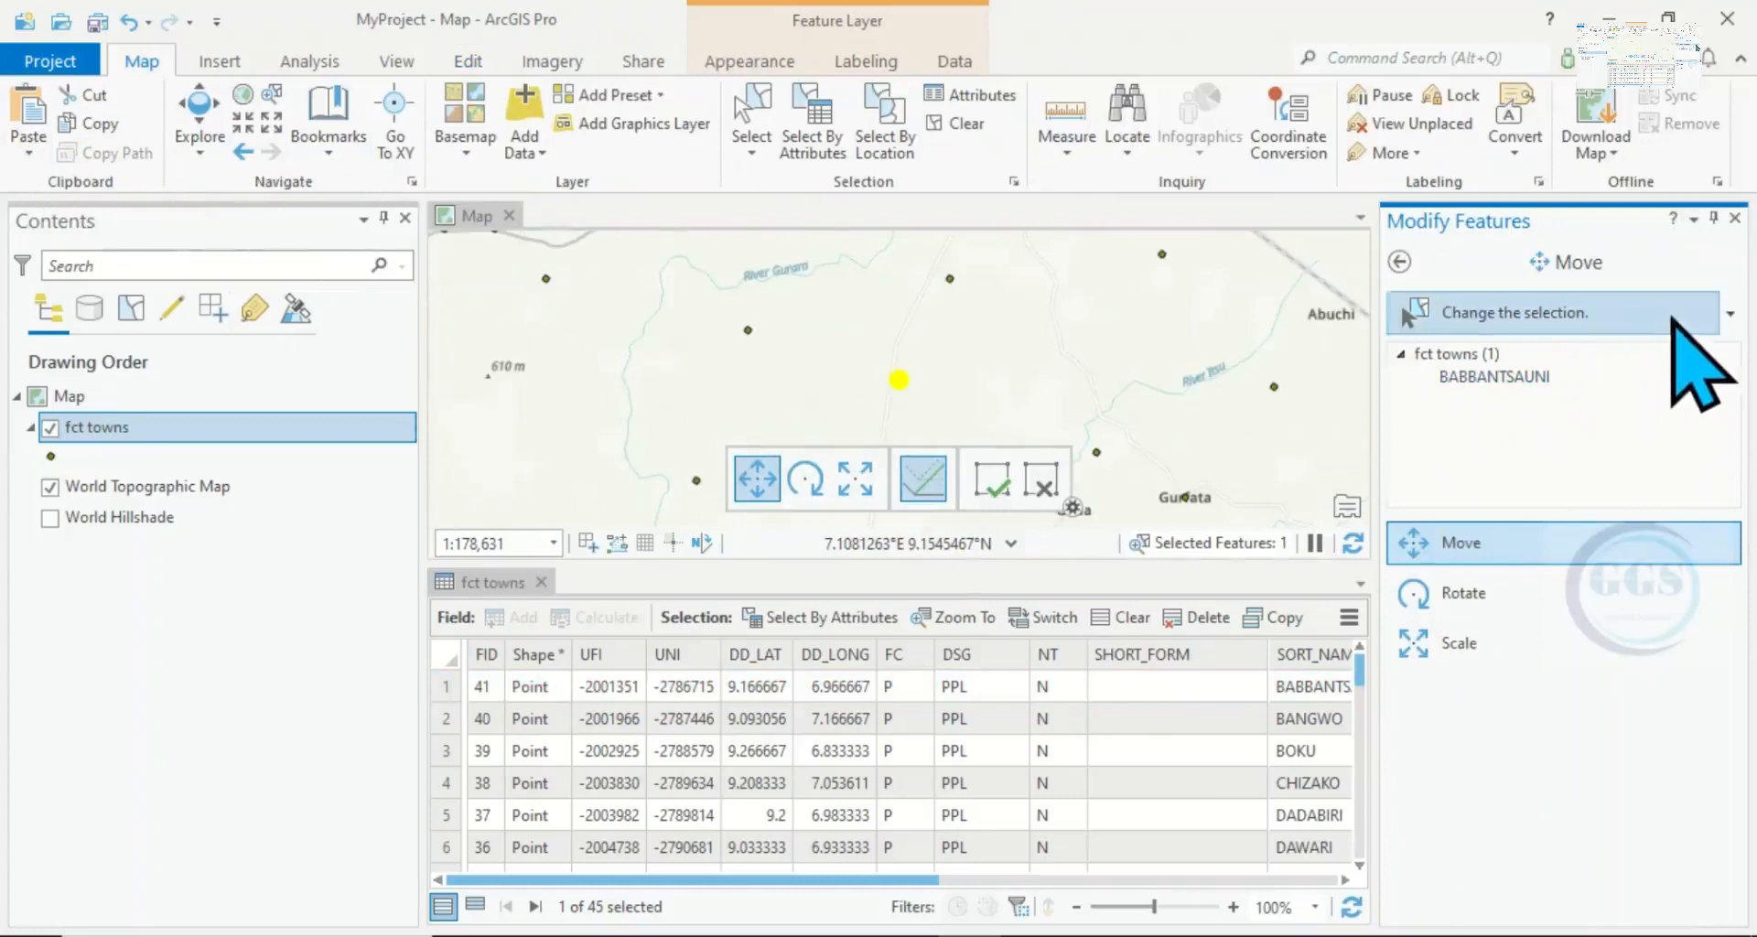
mouse_move(1515, 482)
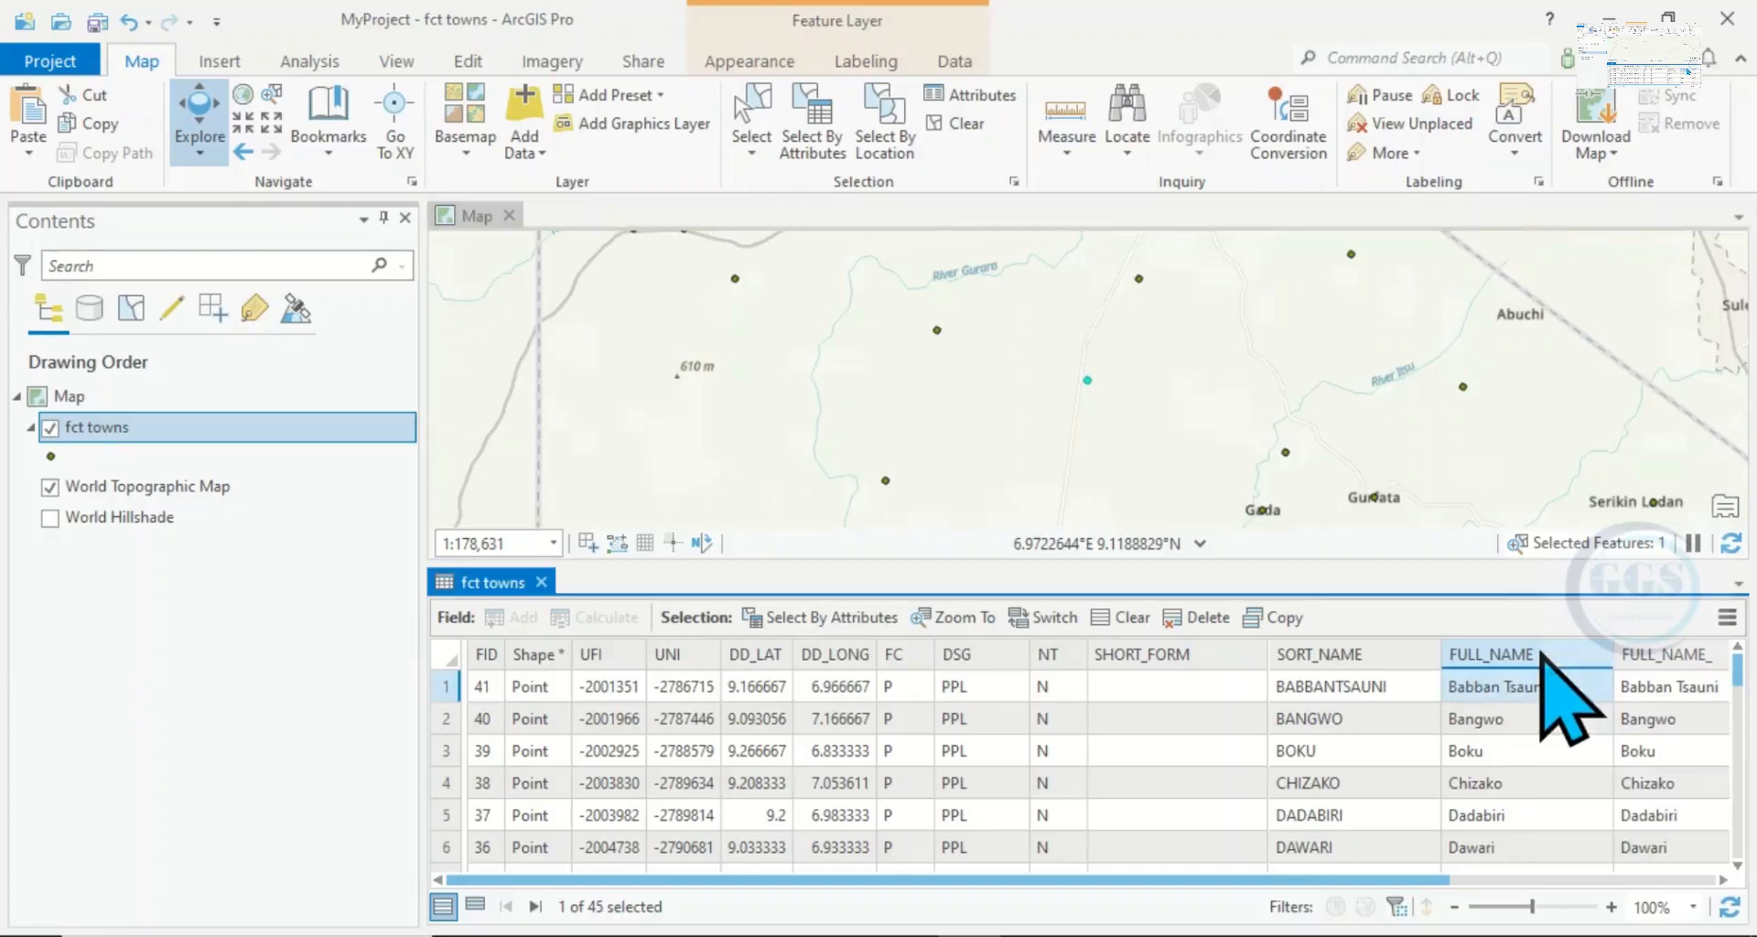
- Sort the fct towns table ascending by FULL_NAME and scroll to the Babban Tsauni pair
right_click(1491, 654)
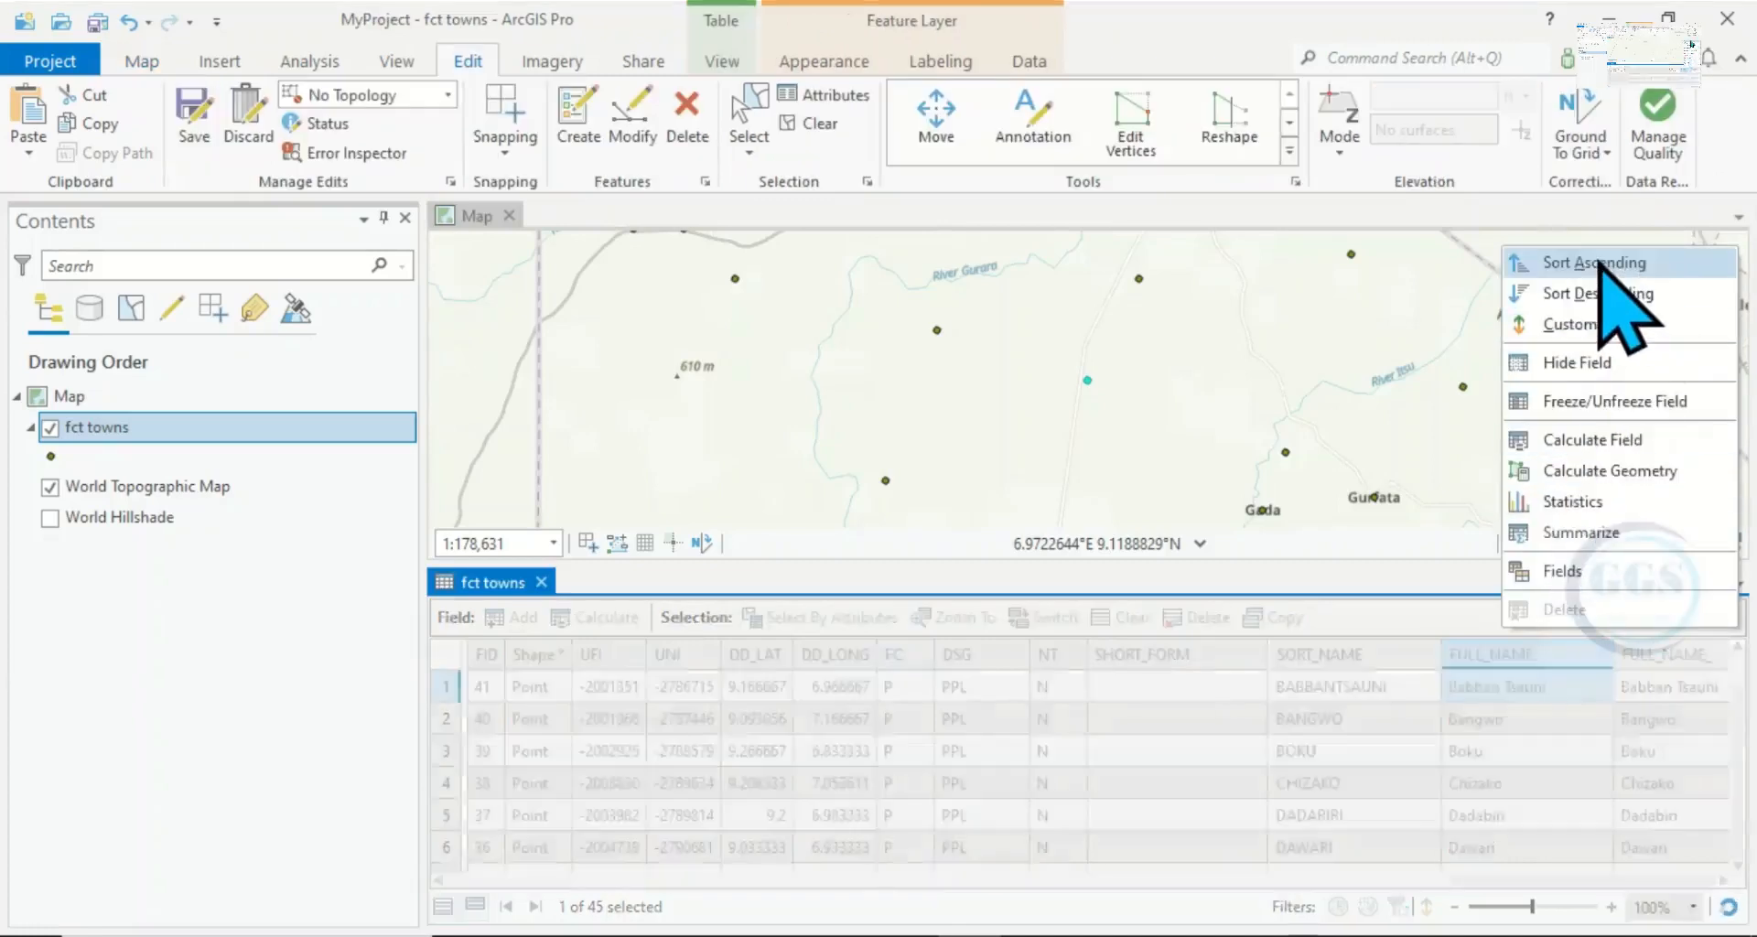
left_click(1594, 263)
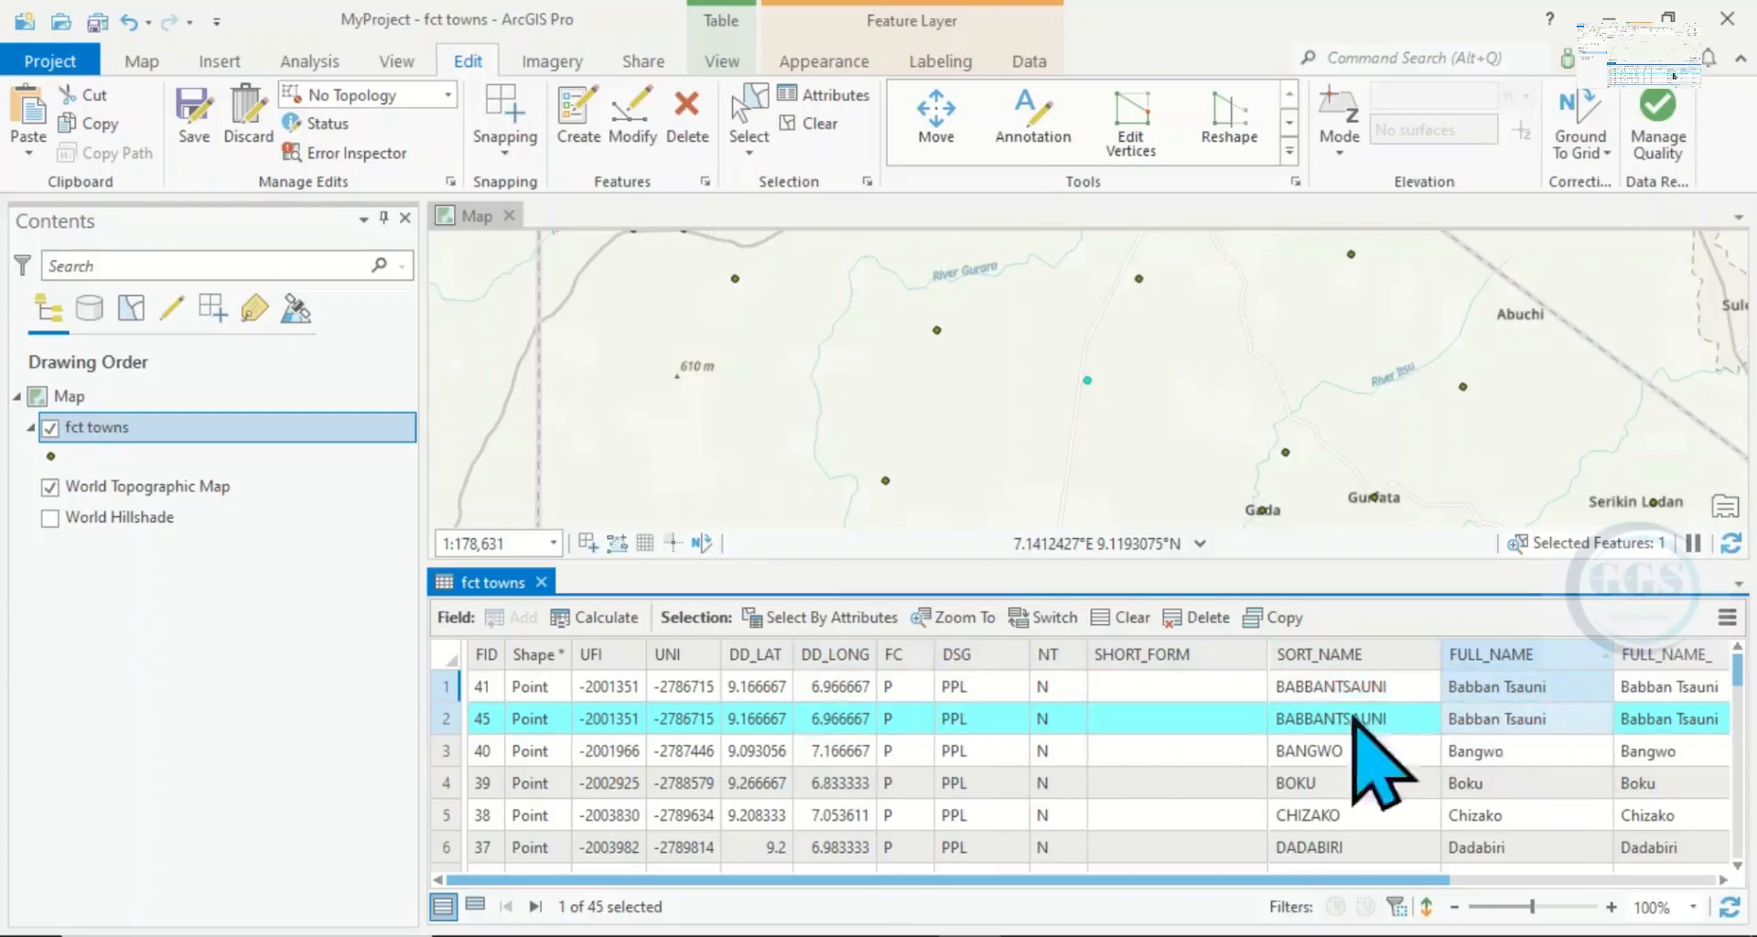
scroll("down", 3)
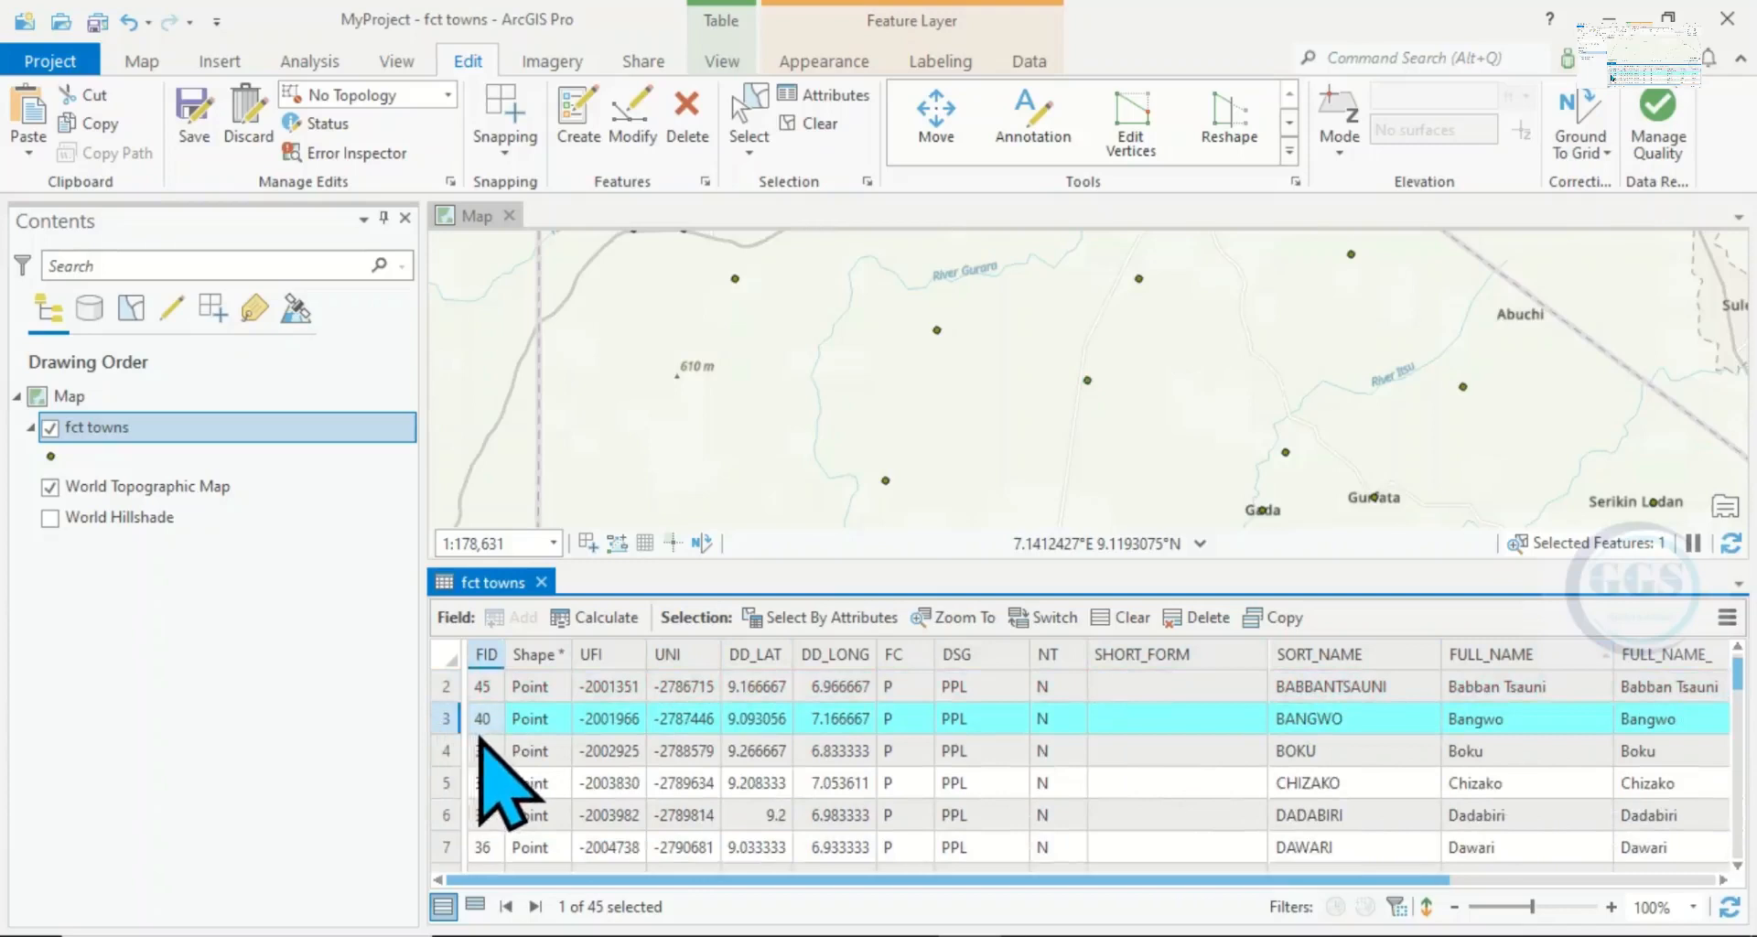
- Select the Bangwo and Boku records in the table
left_click(445, 751)
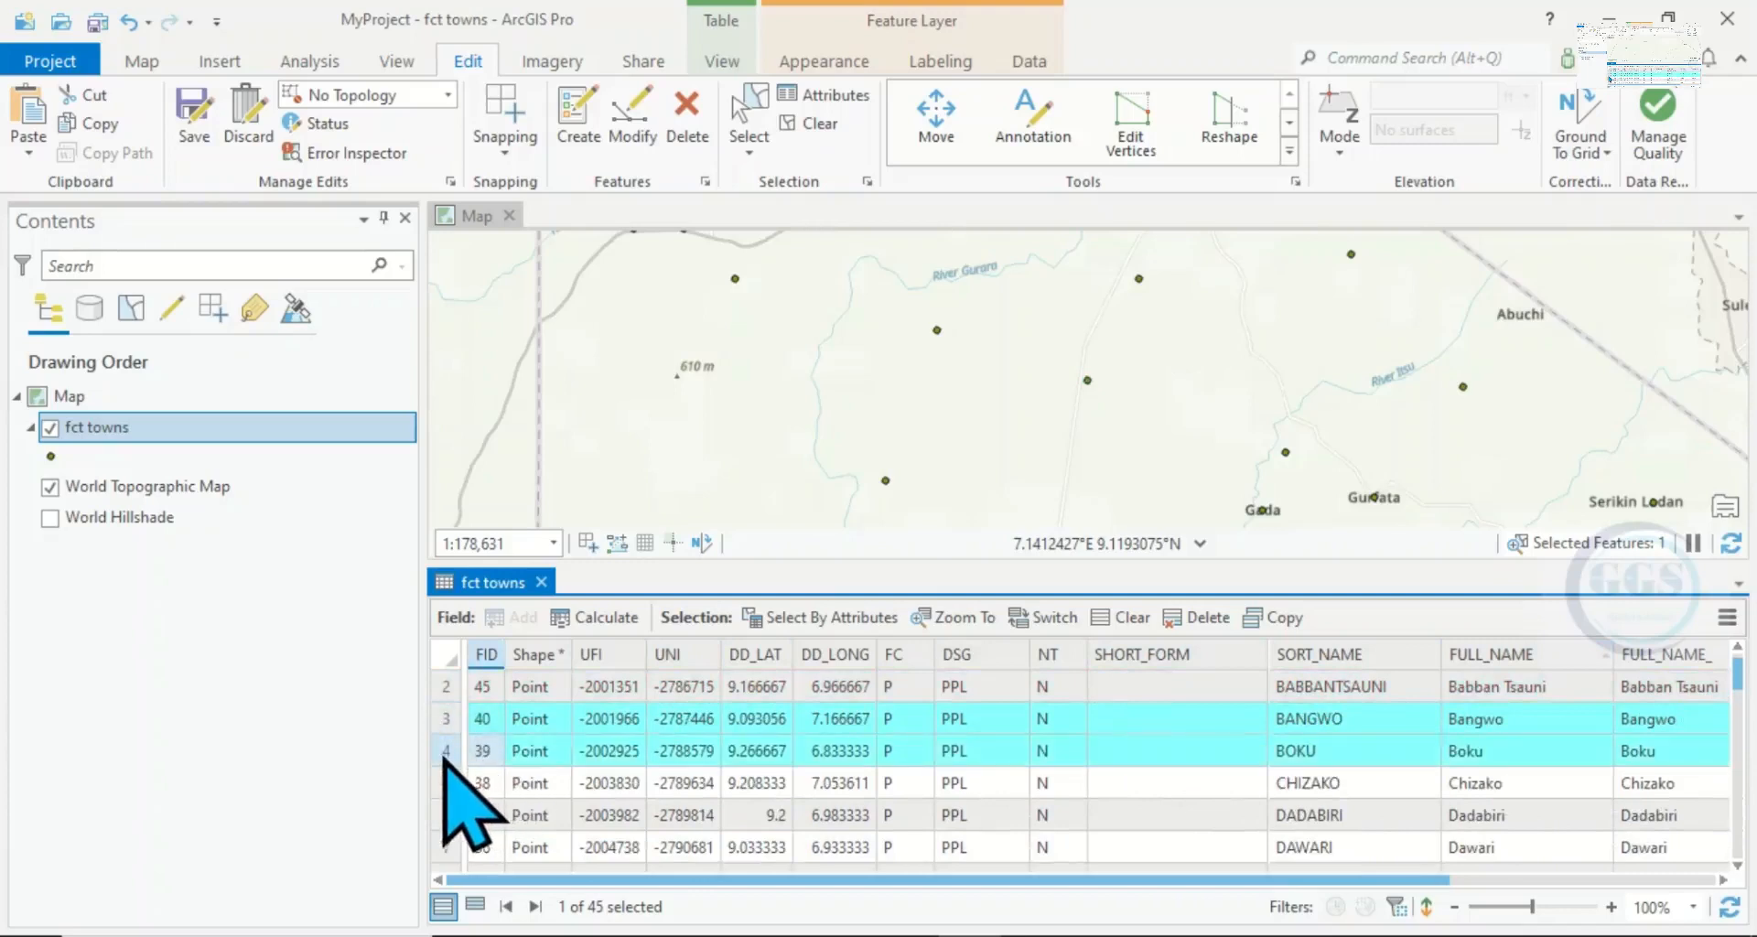
left_click(1465, 751)
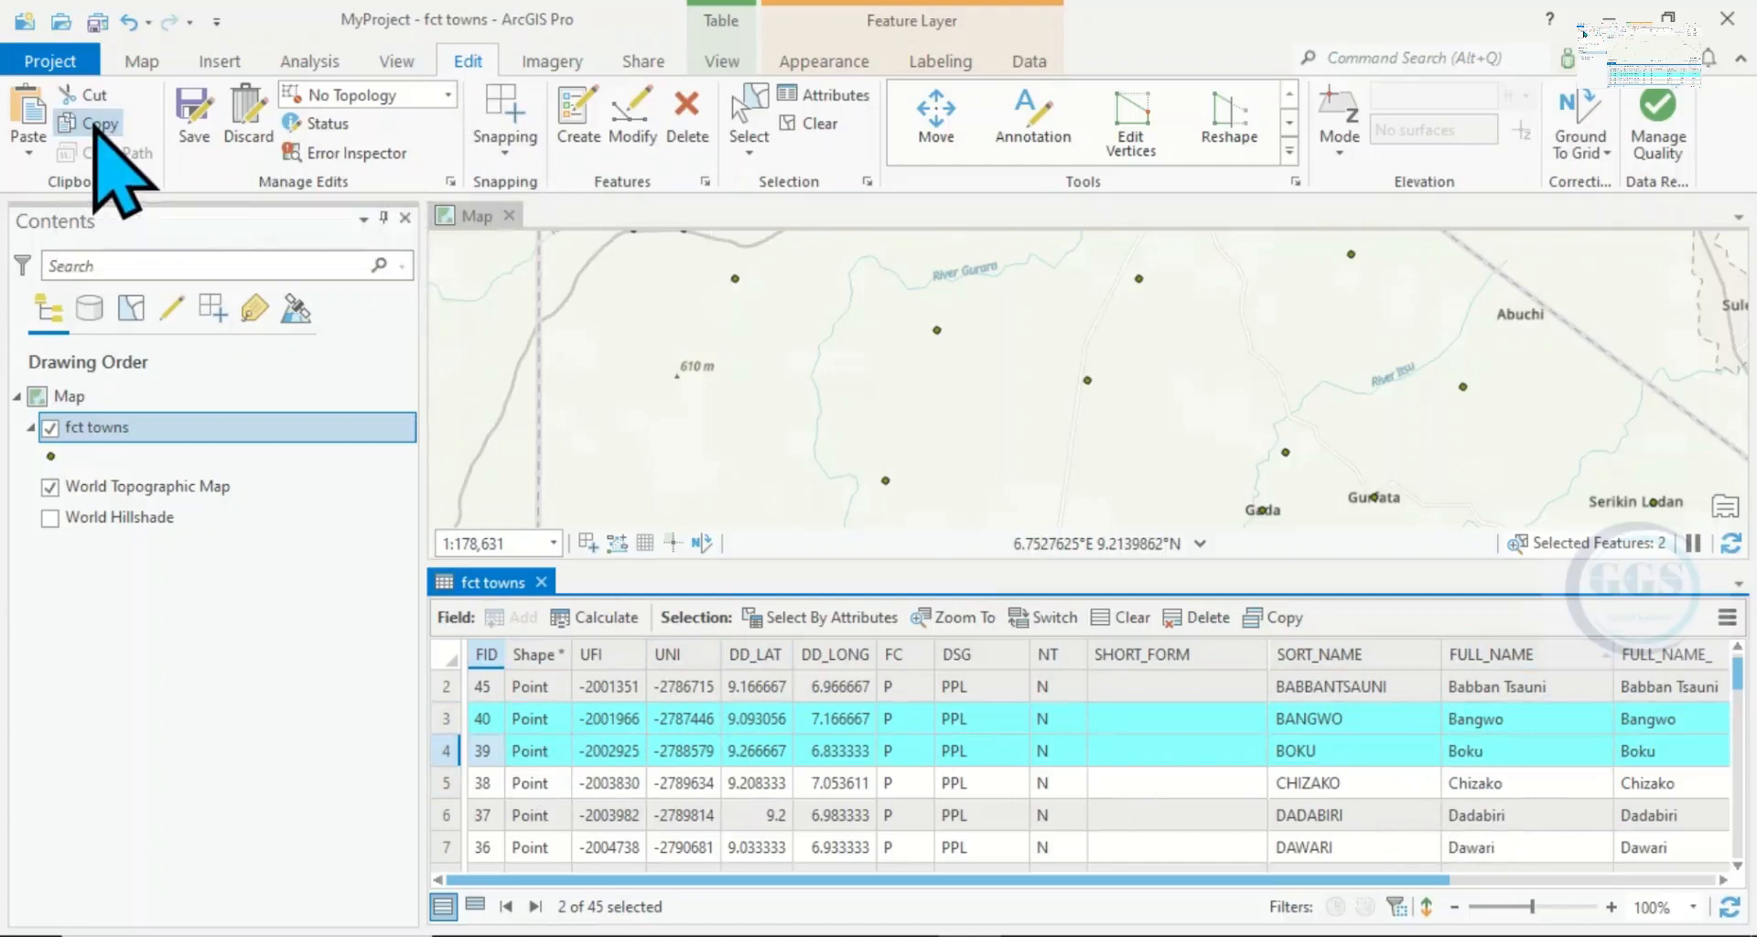
mouse_move(28, 110)
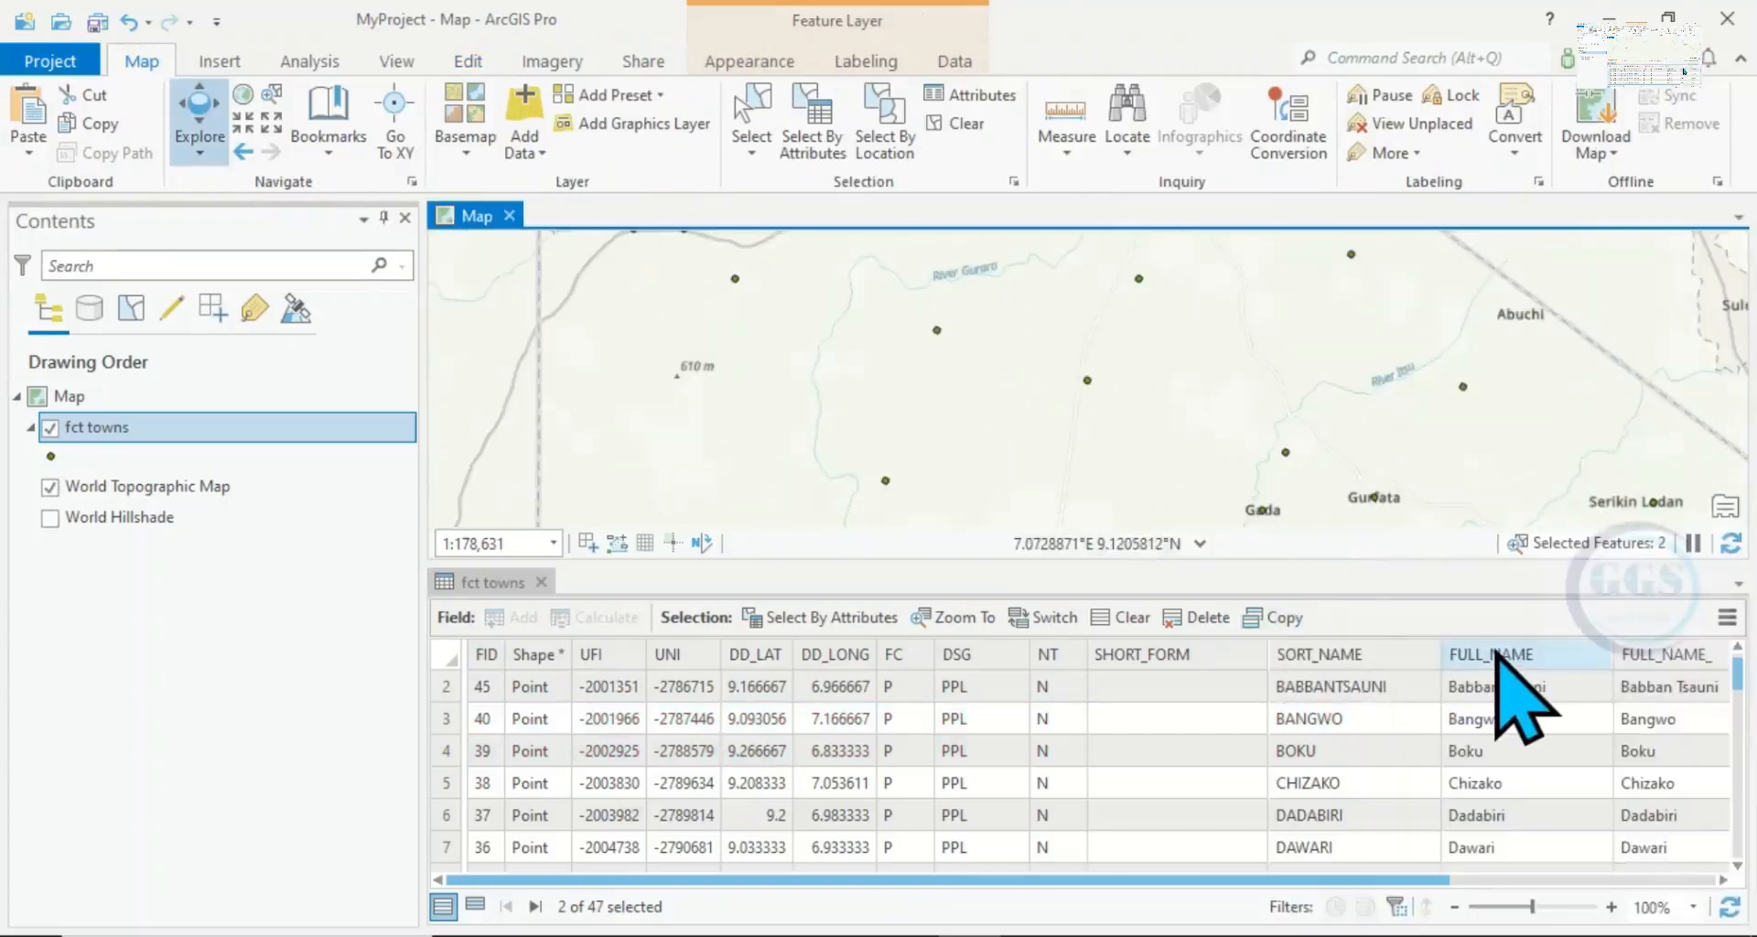
- Sort the table ascending by FULL_NAME and scroll to the Bangwo and Boku copies
right_click(1493, 654)
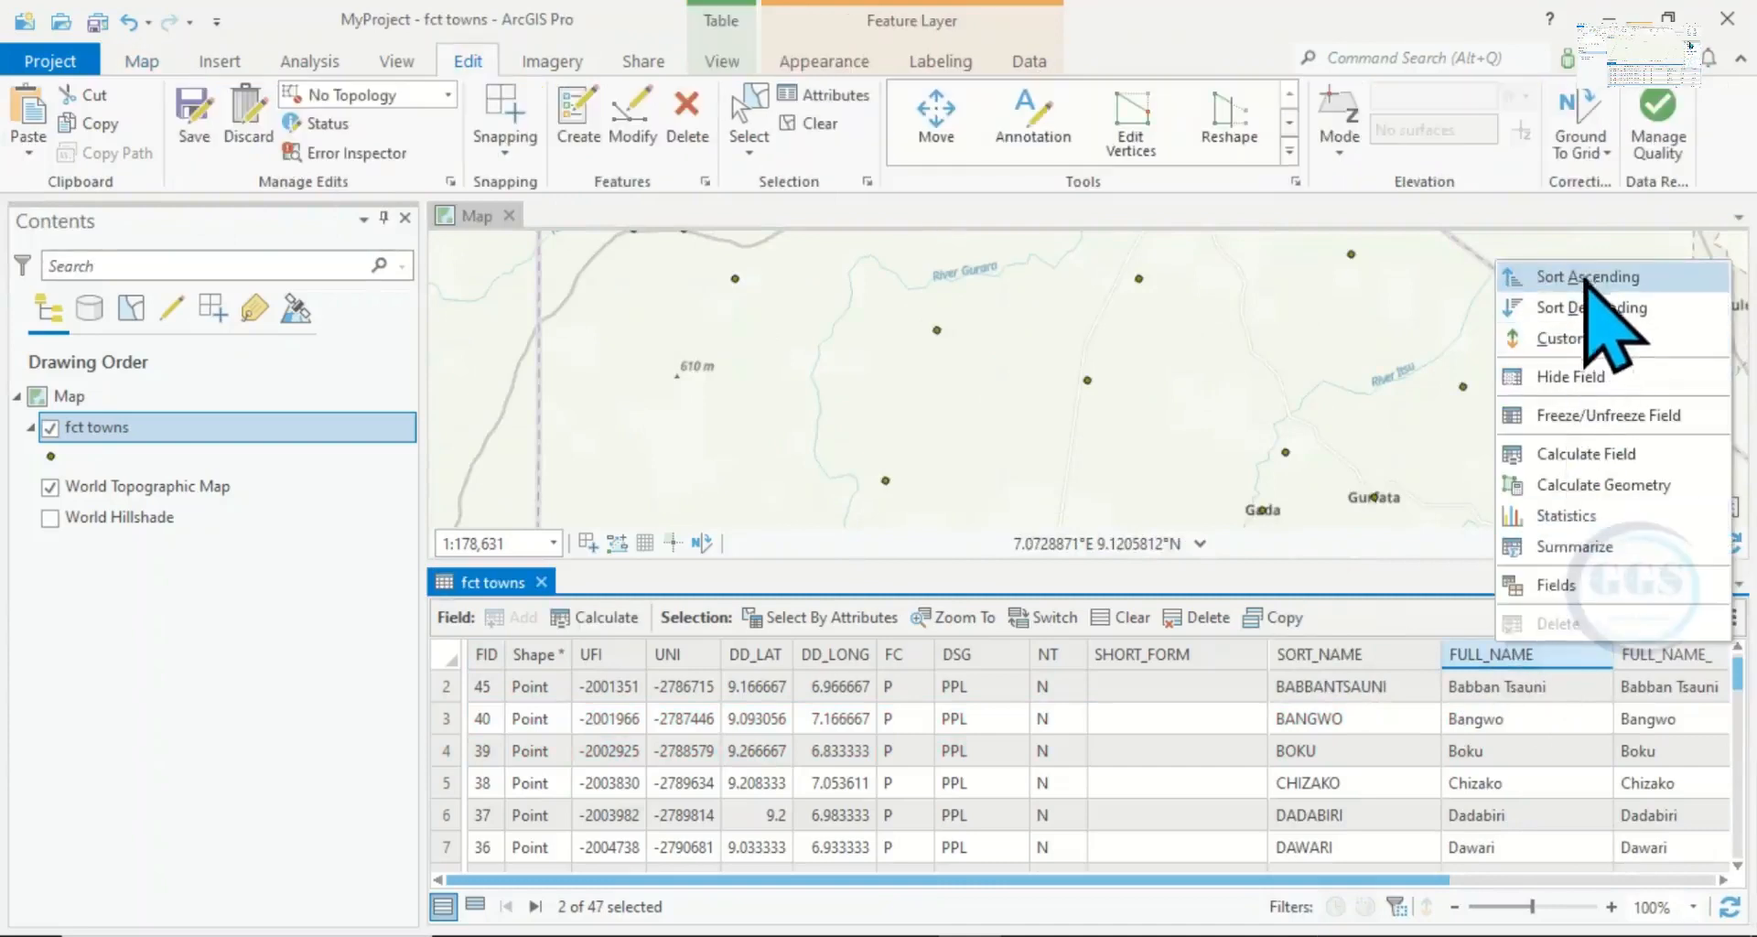
left_click(1587, 277)
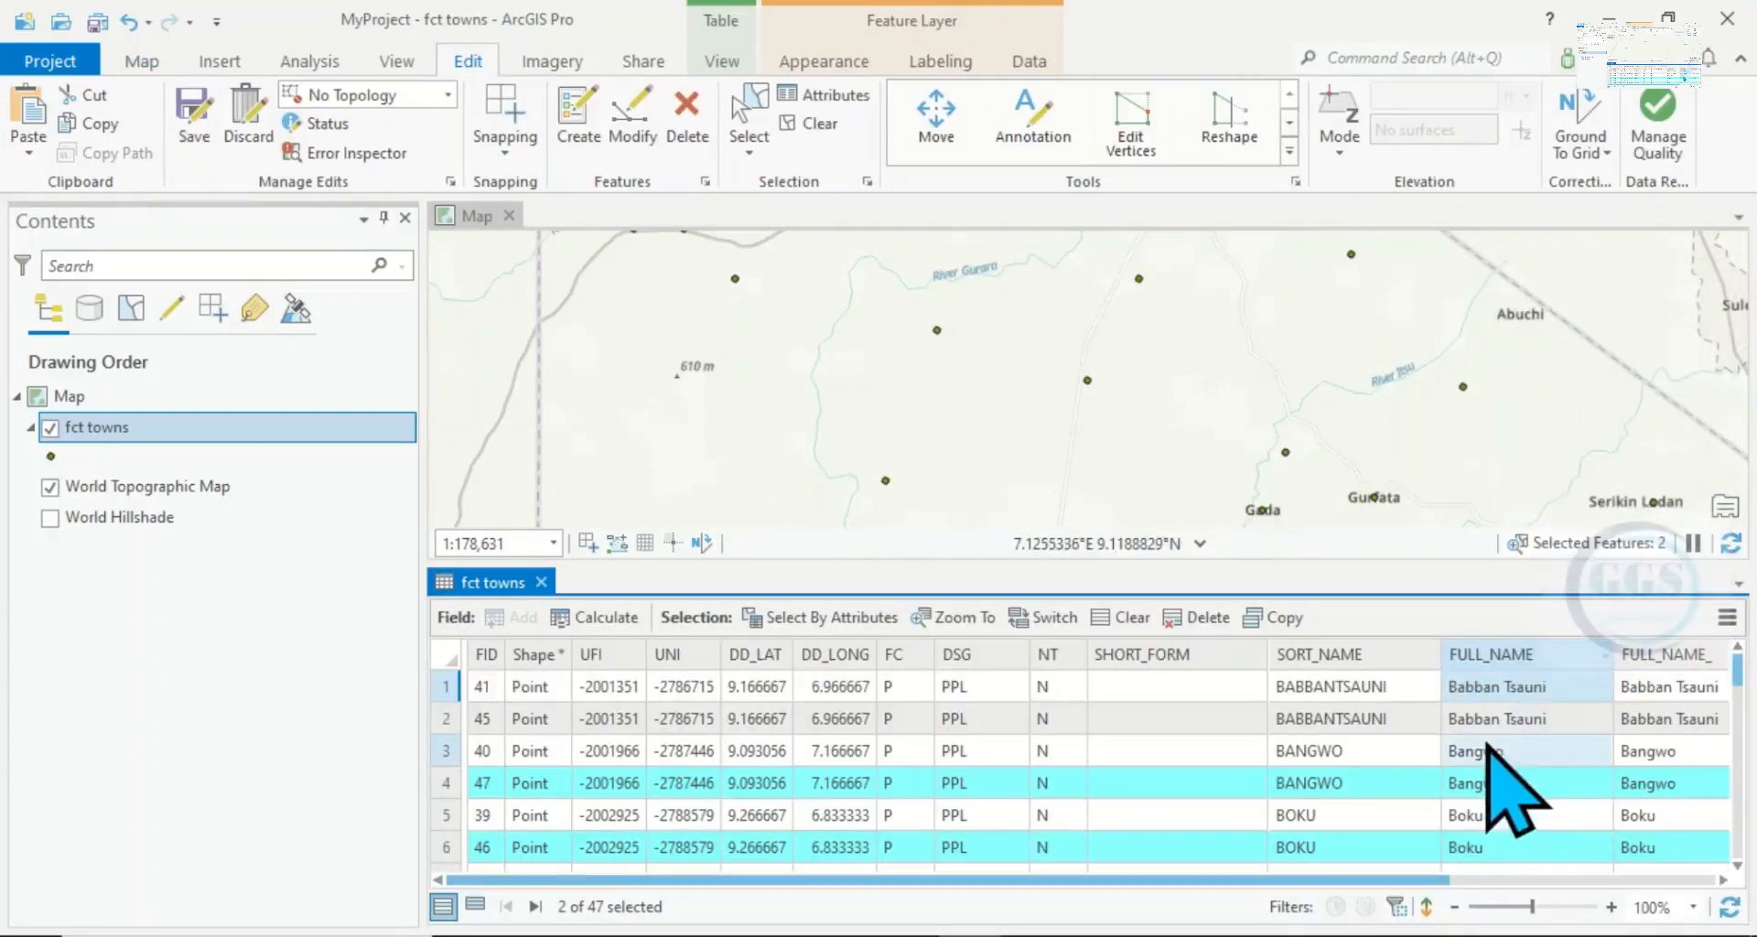
scroll("down", 3)
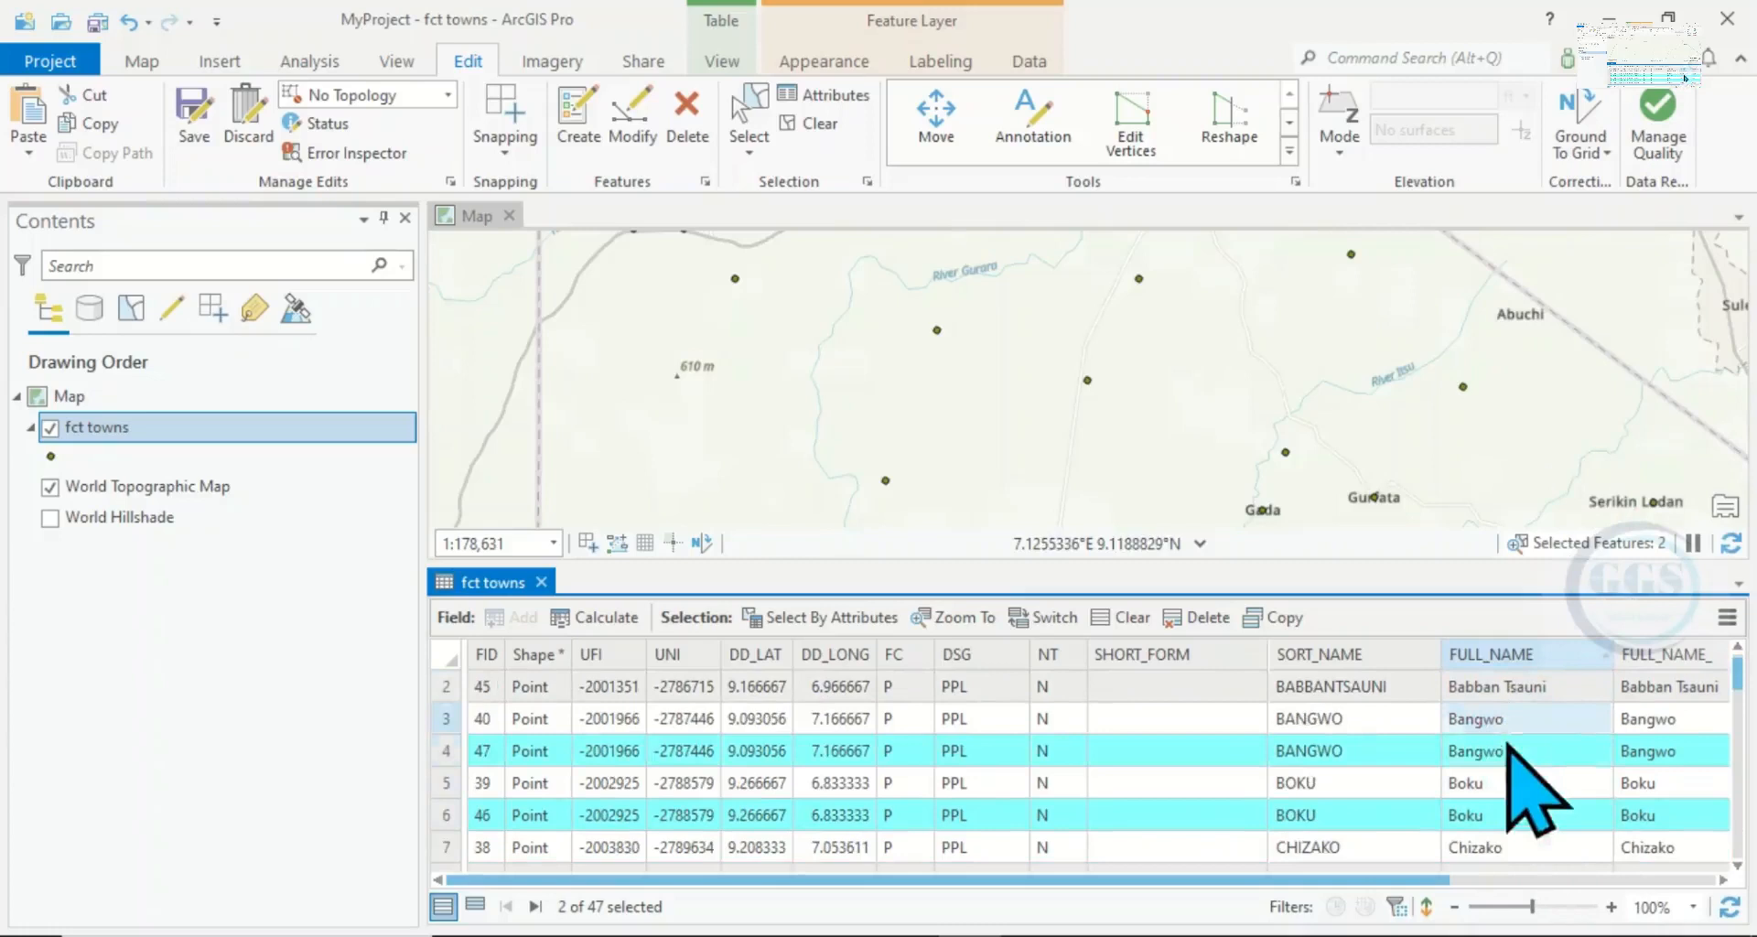